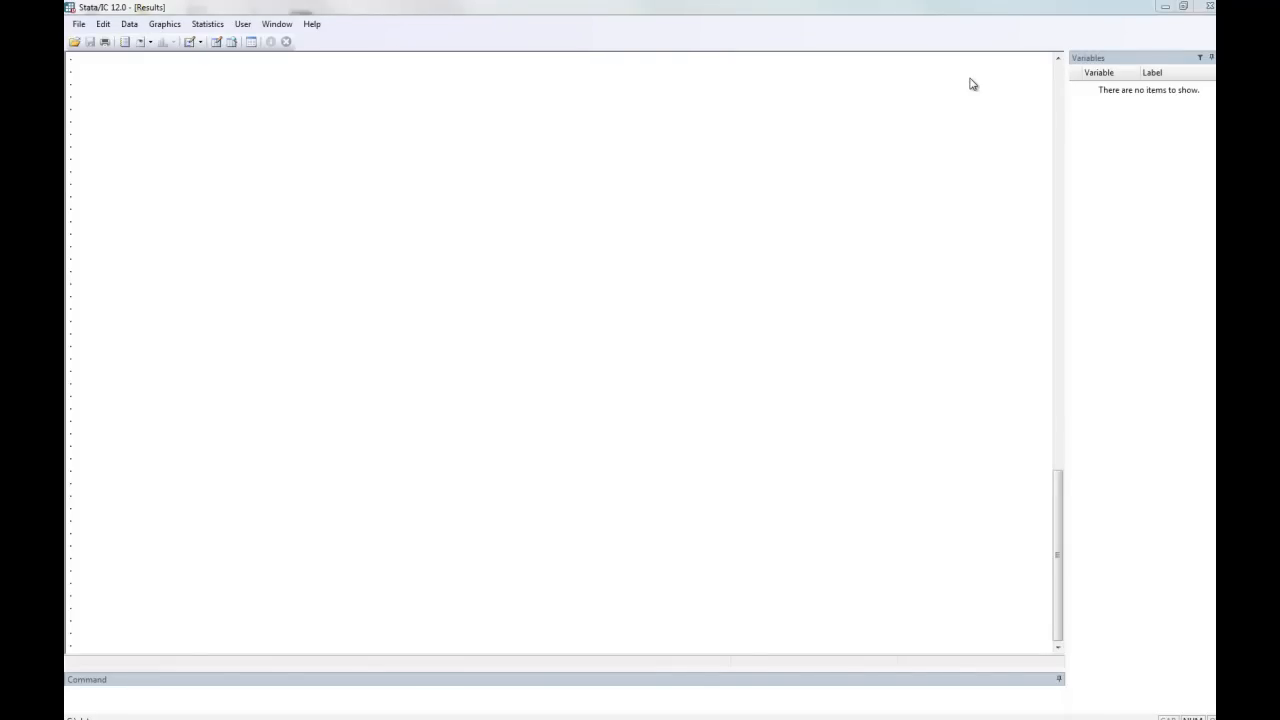
{"action": "mouse_move", "coordinate": [564, 40]}
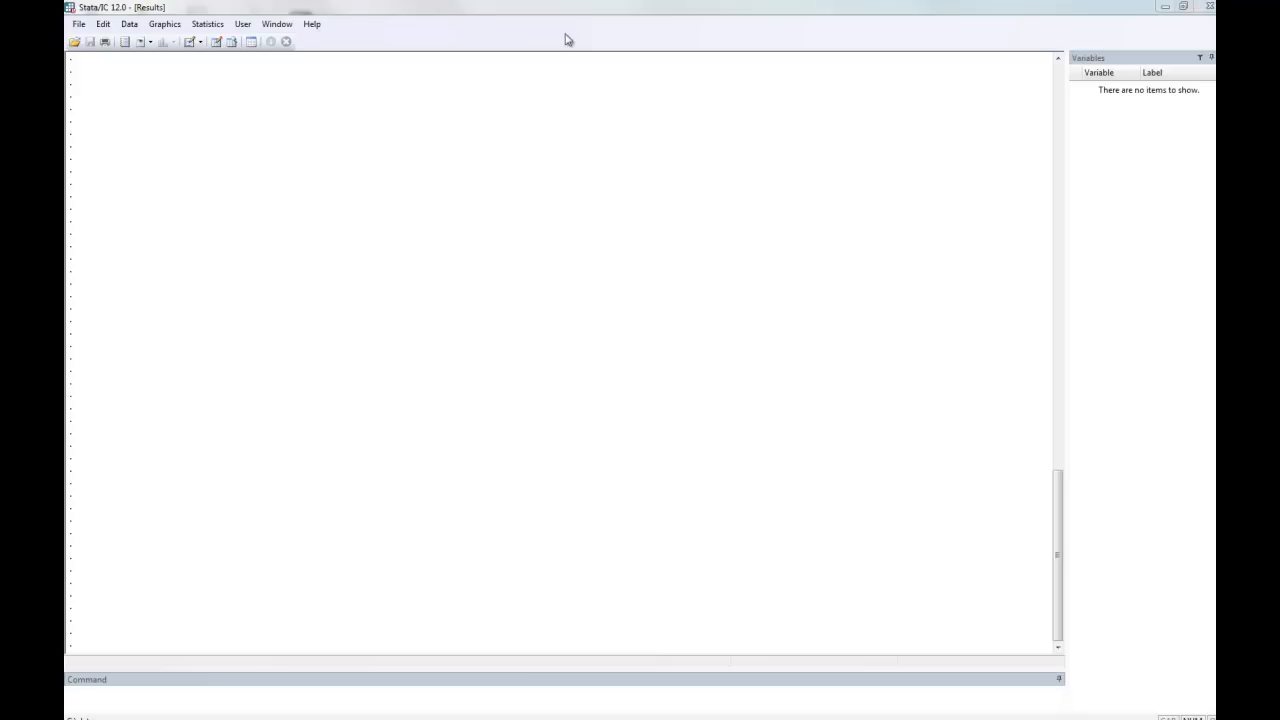
{"action": "mouse_move", "coordinate": [678, 94]}
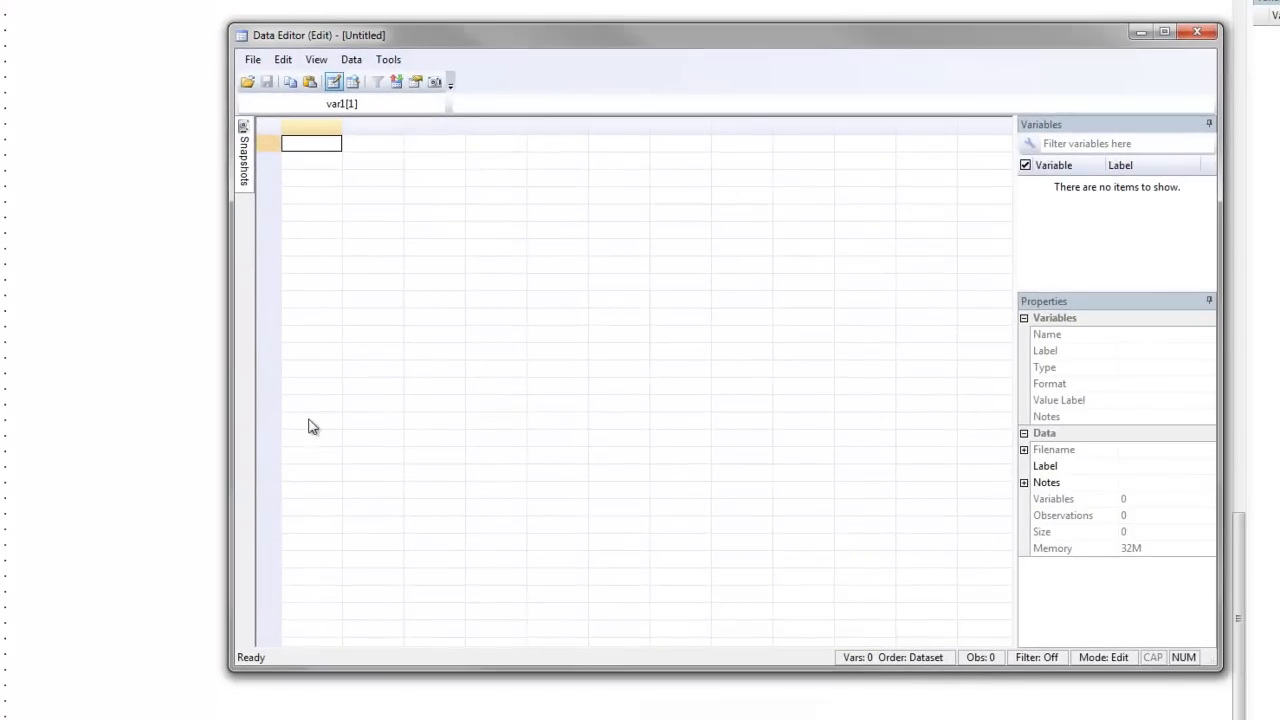
{"action": "mouse_move", "coordinate": [824, 414]}
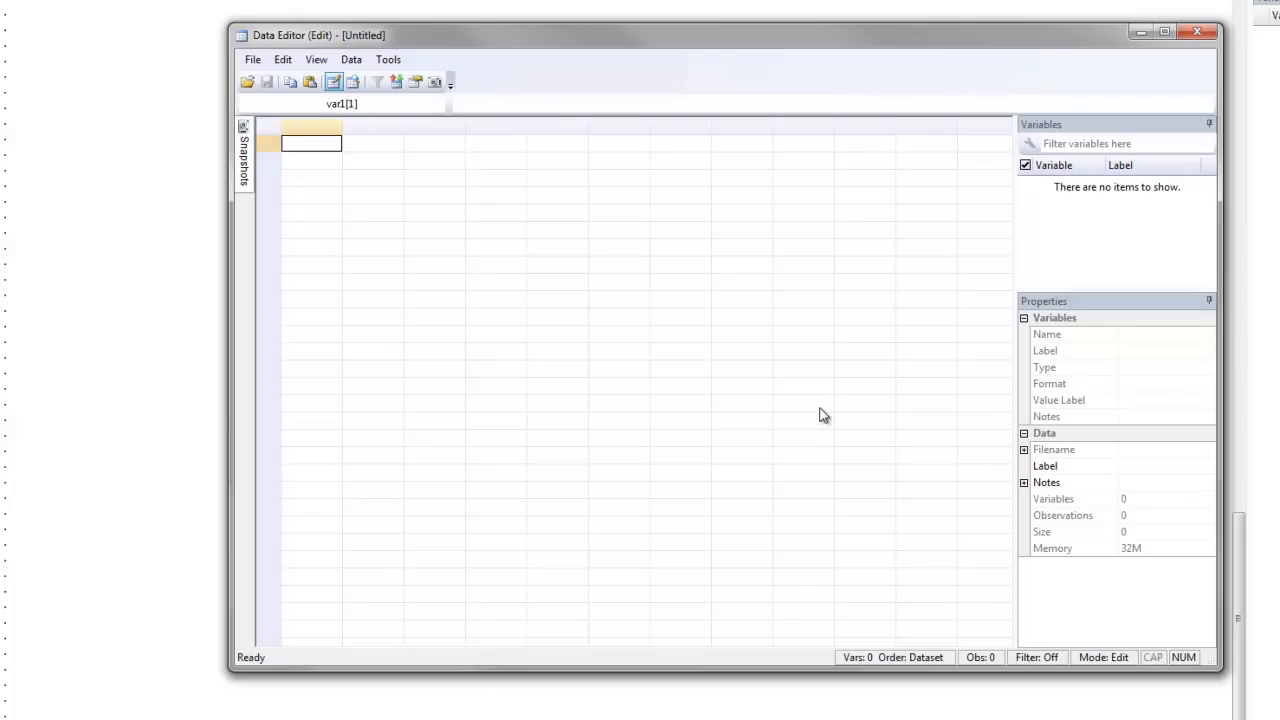
{"action": "mouse_move", "coordinate": [396, 316]}
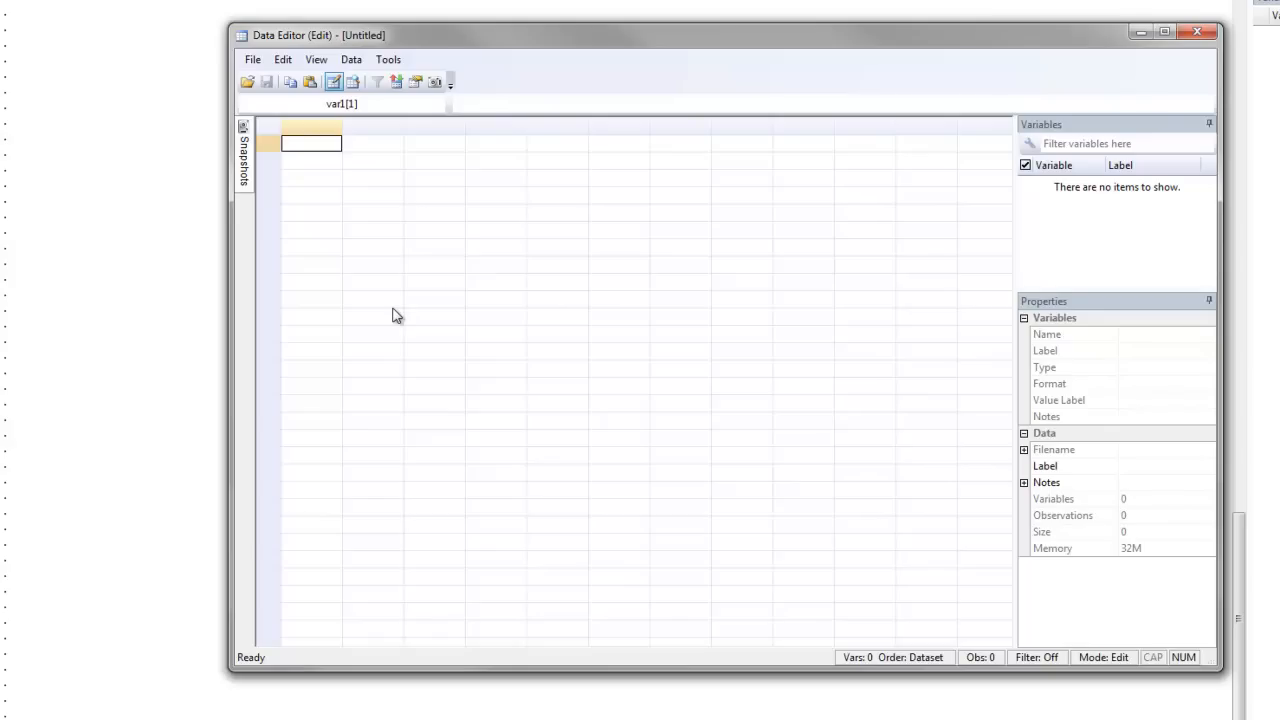
{"action": "mouse_move", "coordinate": [384, 228]}
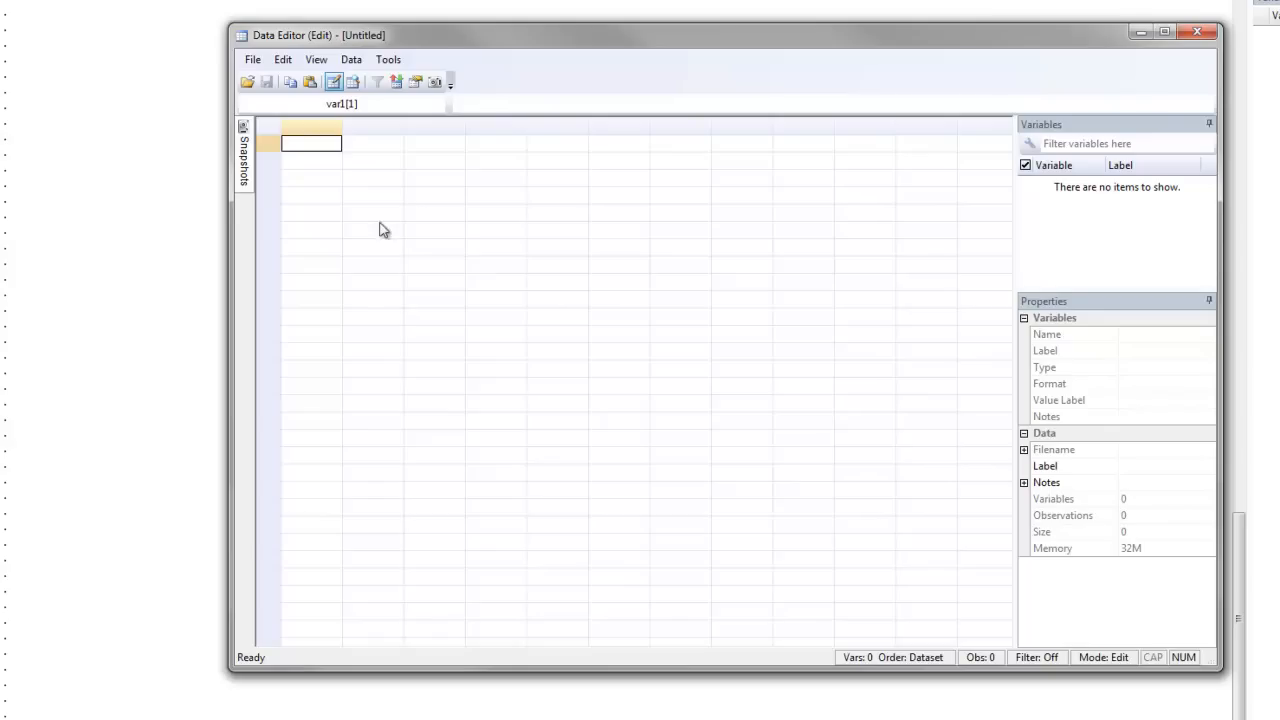
{"action": "mouse_move", "coordinate": [320, 150]}
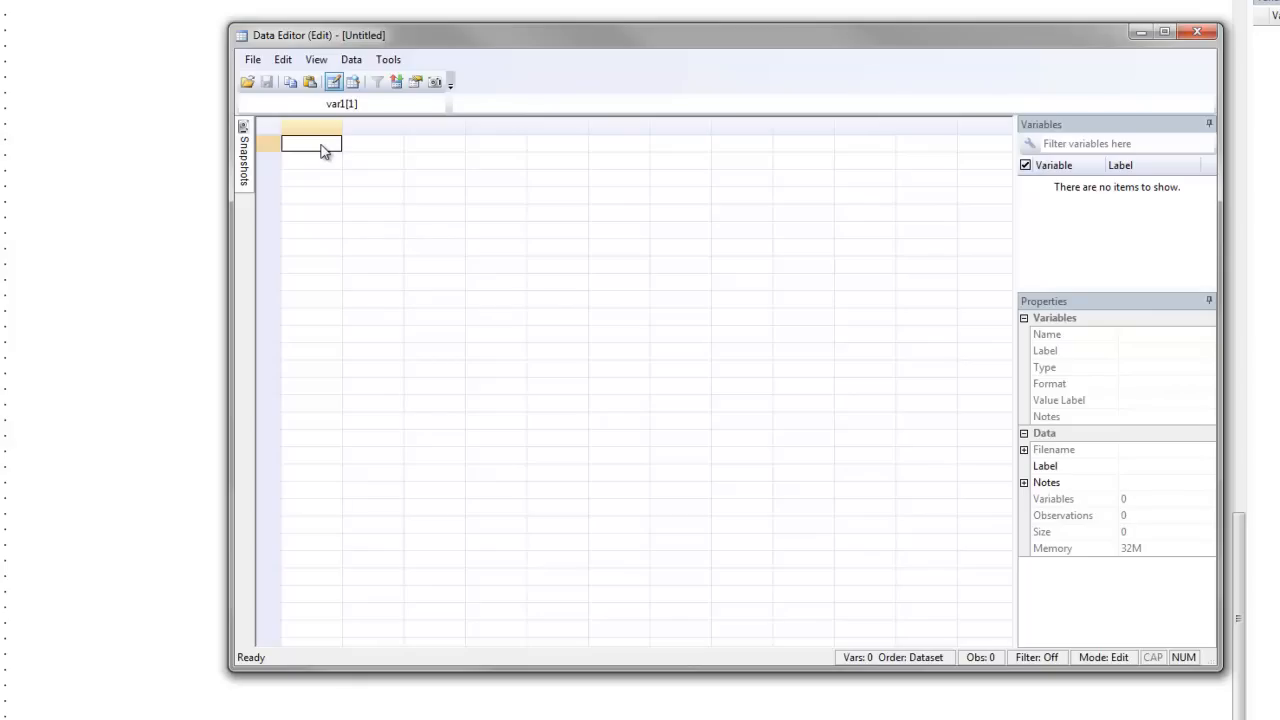
{"action": "mouse_move", "coordinate": [316, 134]}
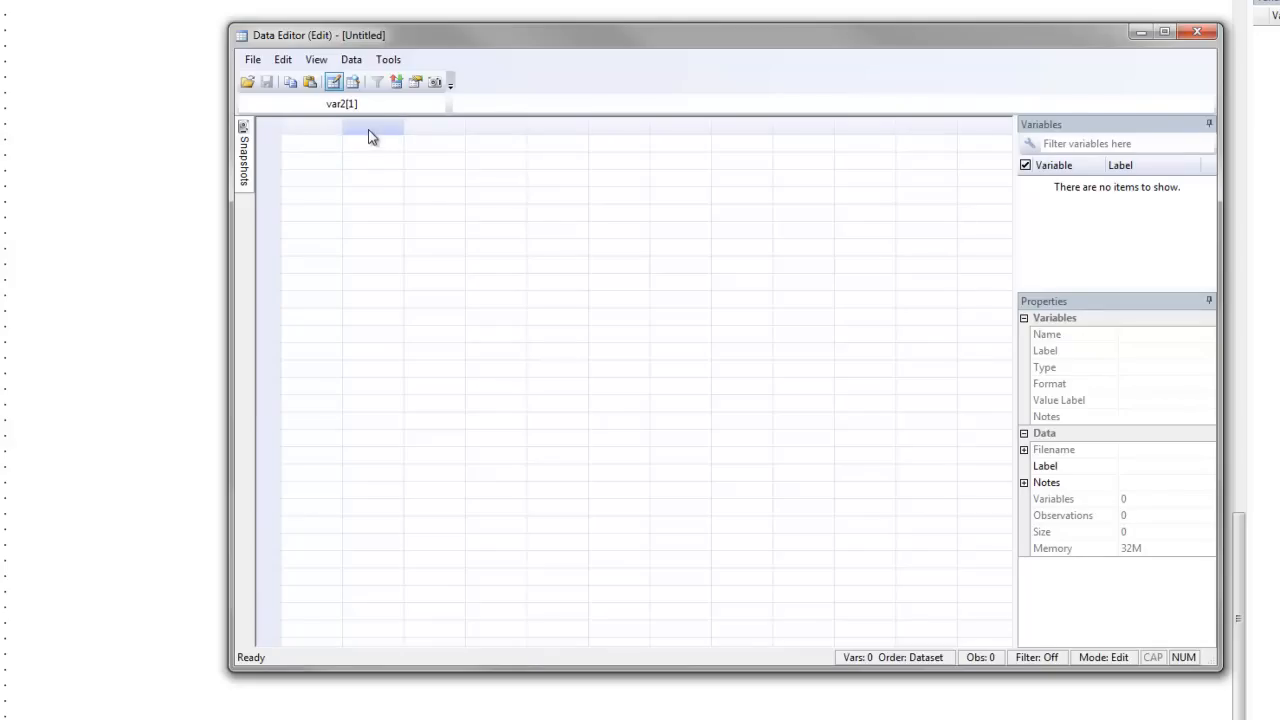
Start a new dataset in the Data Editor and select the first cell of var1
{"action": "left_click", "coordinate": [276, 144]}
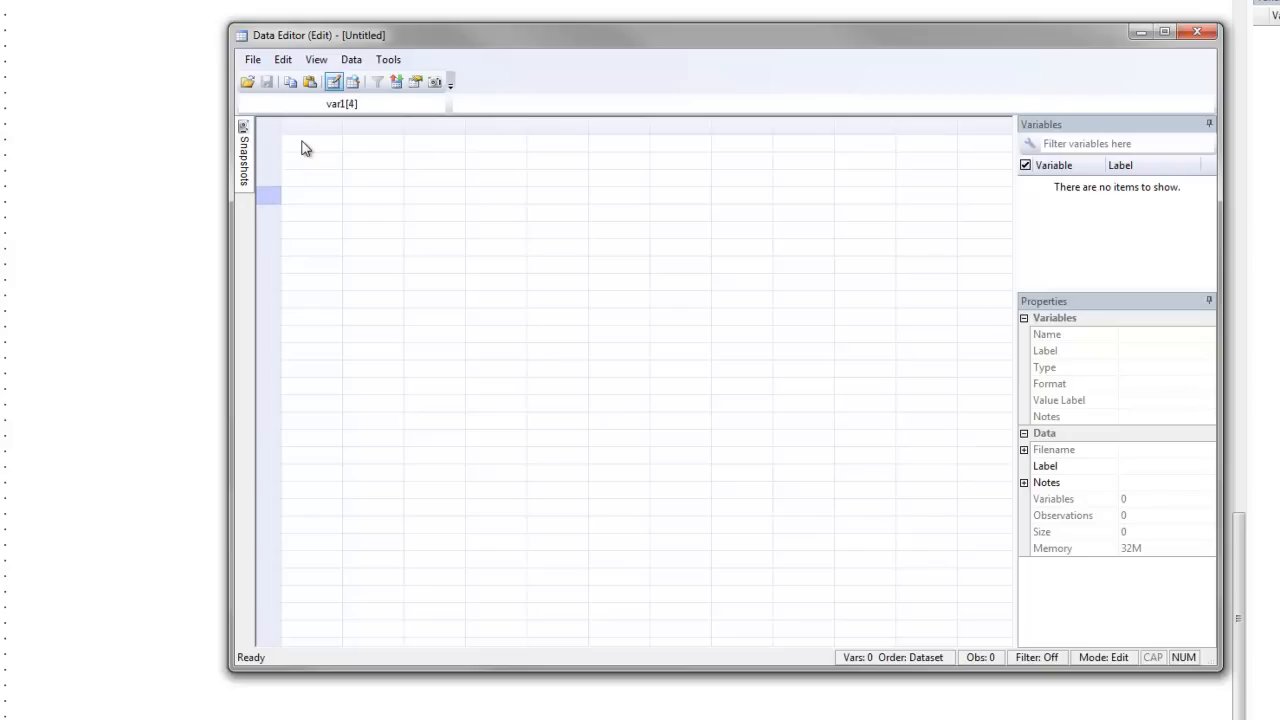
{"action": "left_click", "coordinate": [310, 144]}
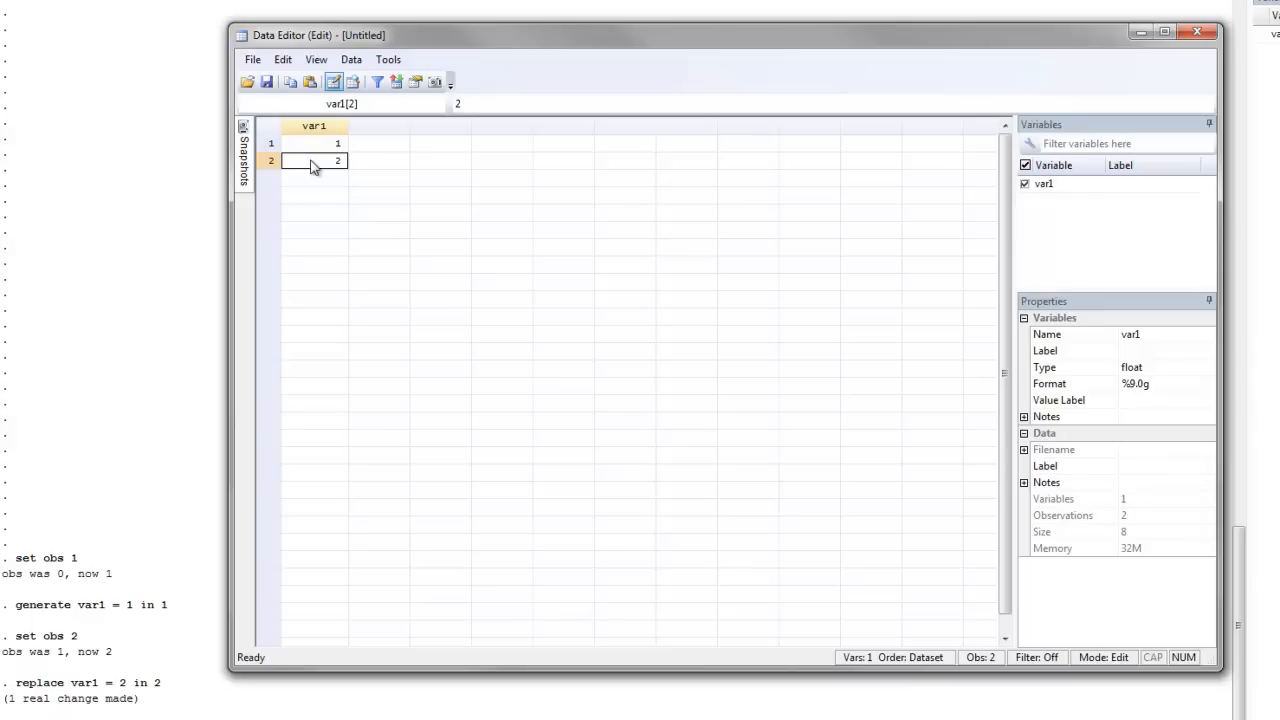
Enter the values 1 through 7 down the var1 column
{"action": "left_click", "coordinate": [318, 180]}
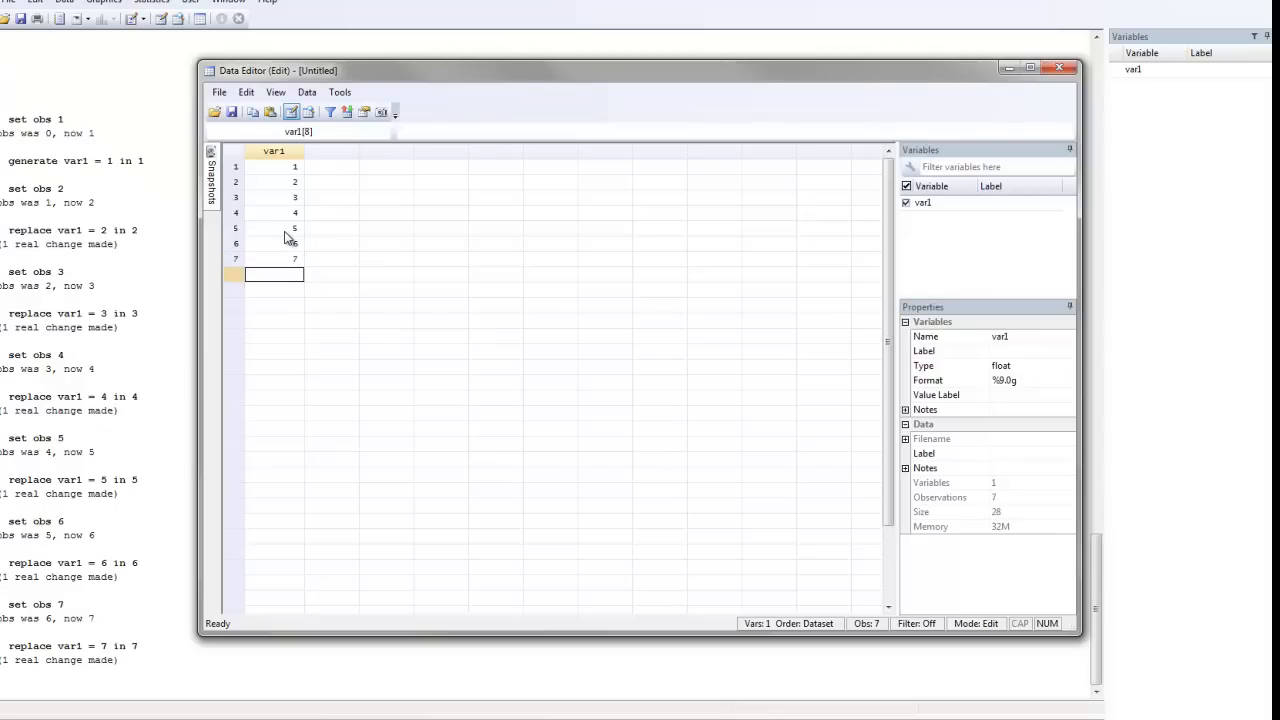
{"action": "left_click", "coordinate": [274, 152]}
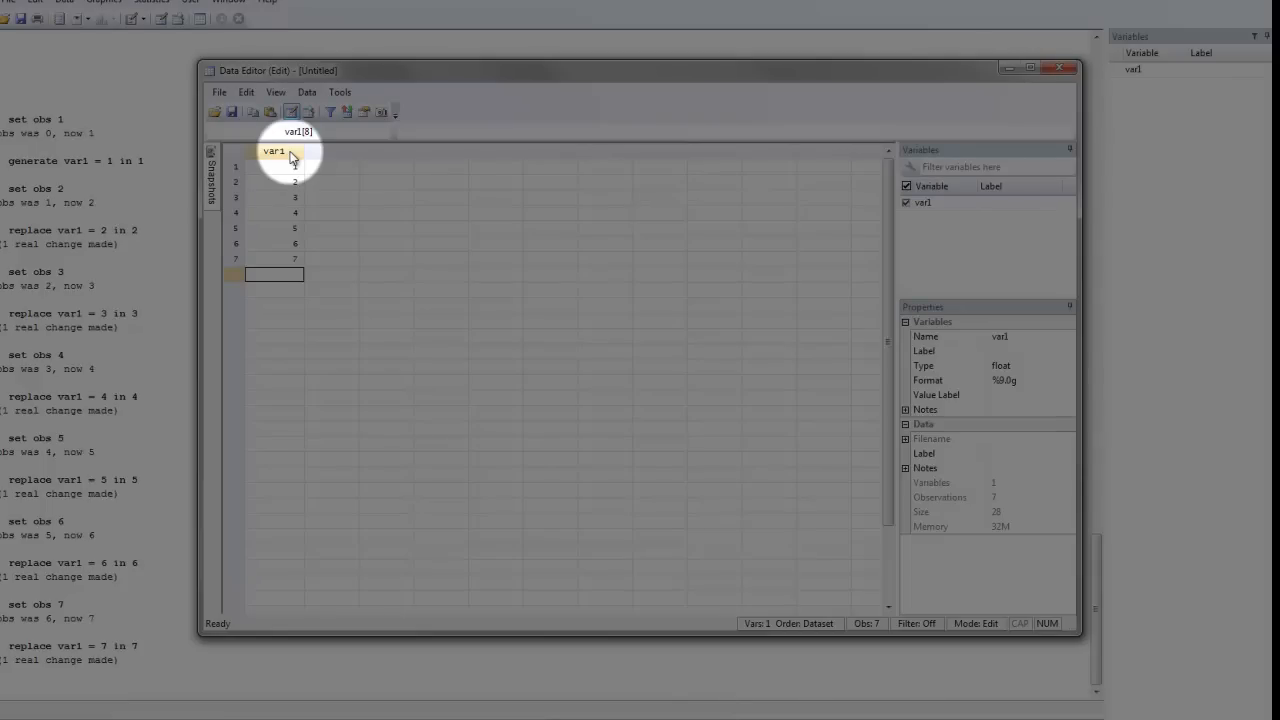
{"action": "mouse_move", "coordinate": [332, 156]}
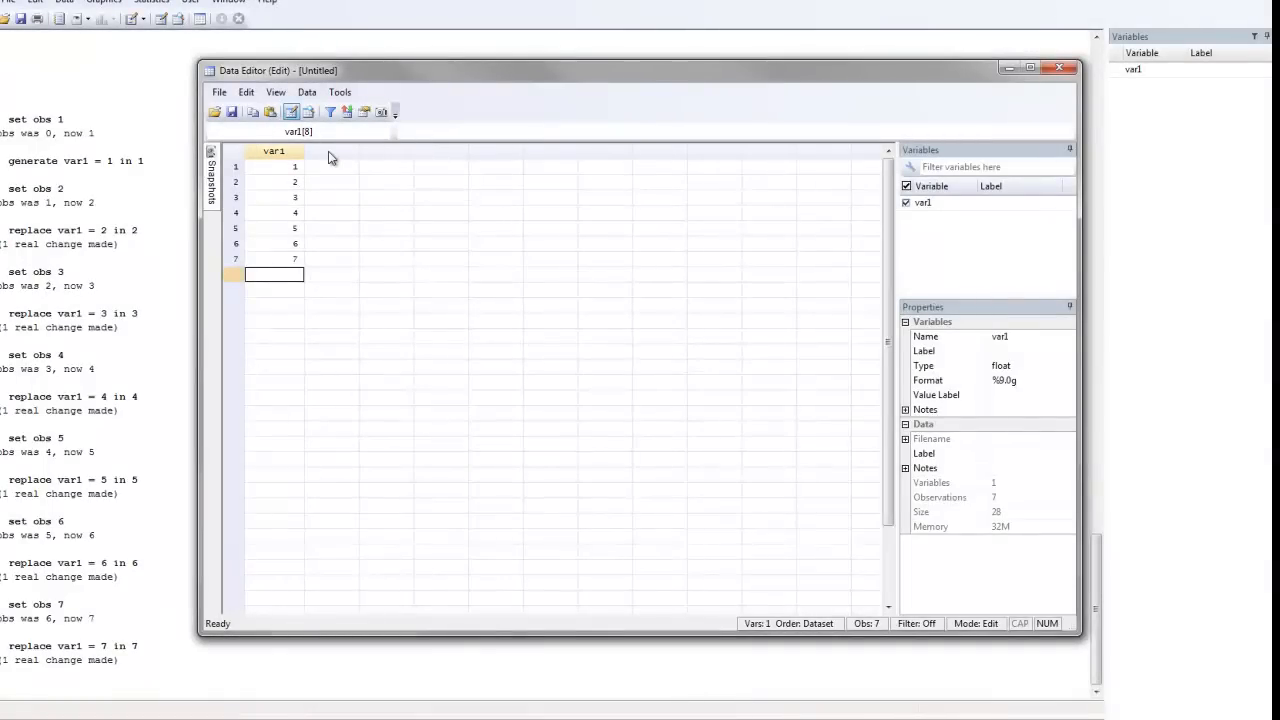
Enter gender codes m, f, m, m, f, n, f down the var2 column
{"action": "left_click", "coordinate": [332, 168]}
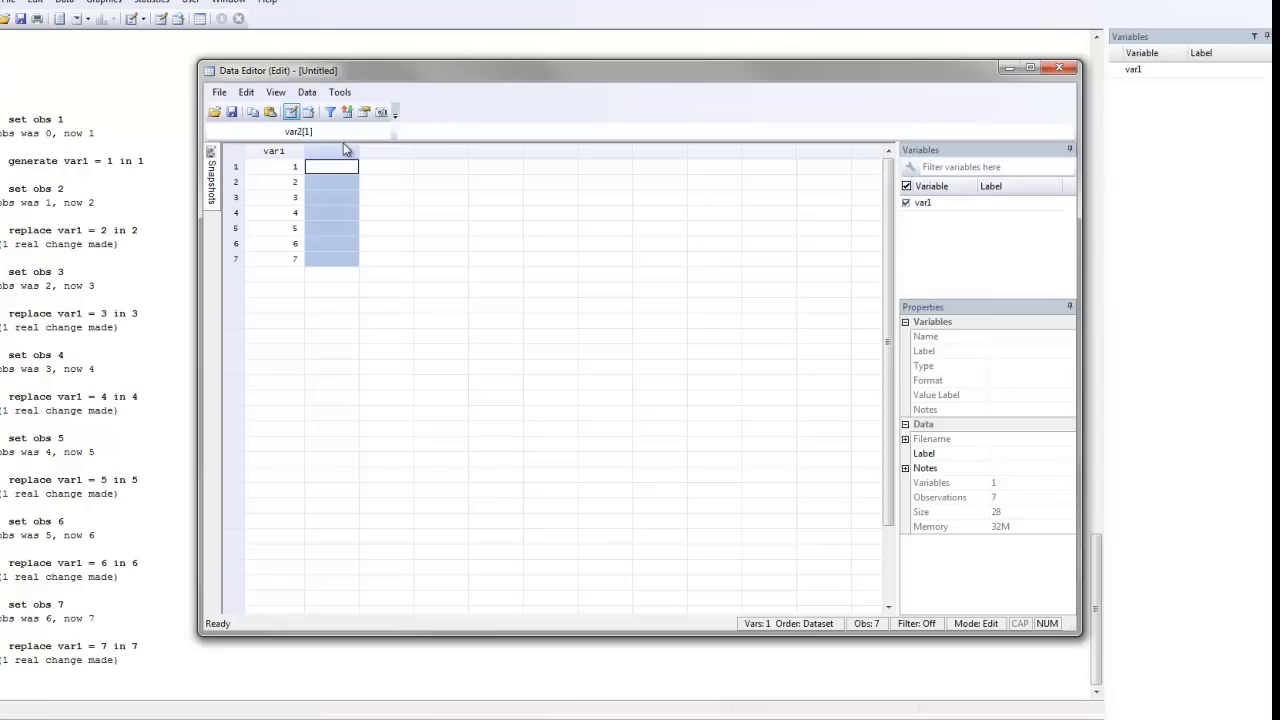
{"action": "type", "text": "m"}
{"action": "left_click", "coordinate": [330, 182]}
{"action": "type", "text": "f"}
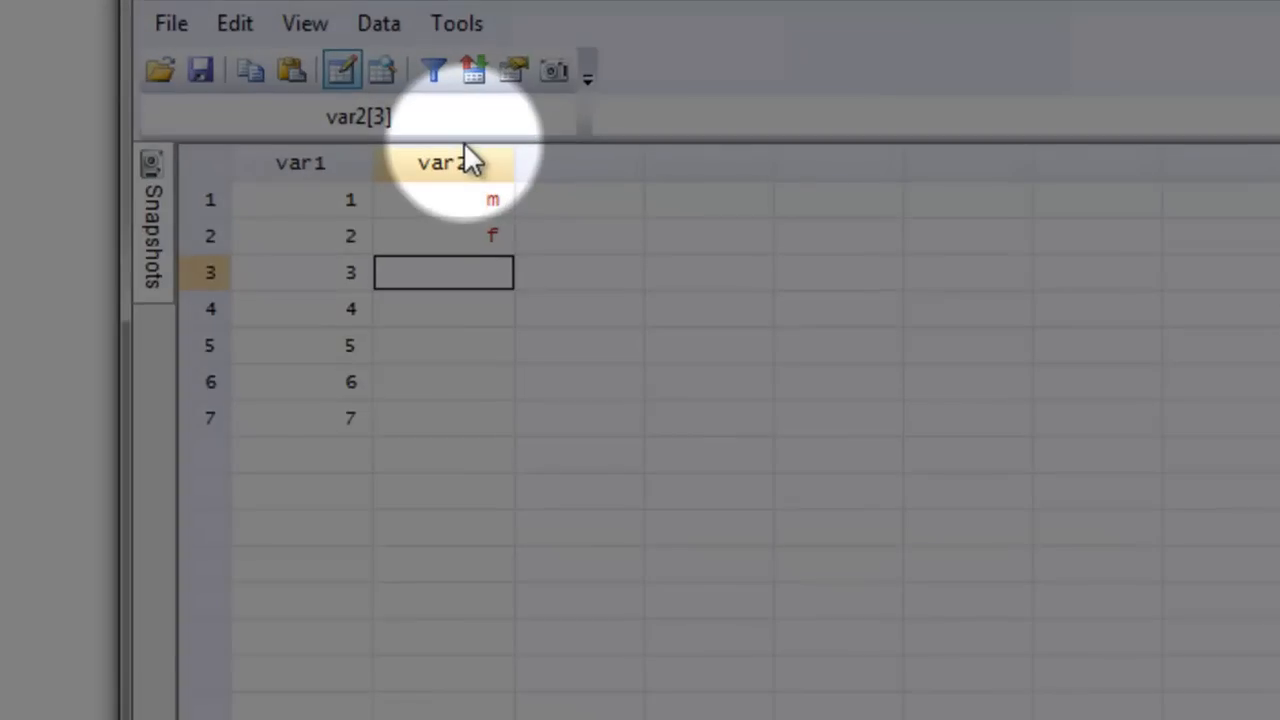
{"action": "mouse_move", "coordinate": [510, 222]}
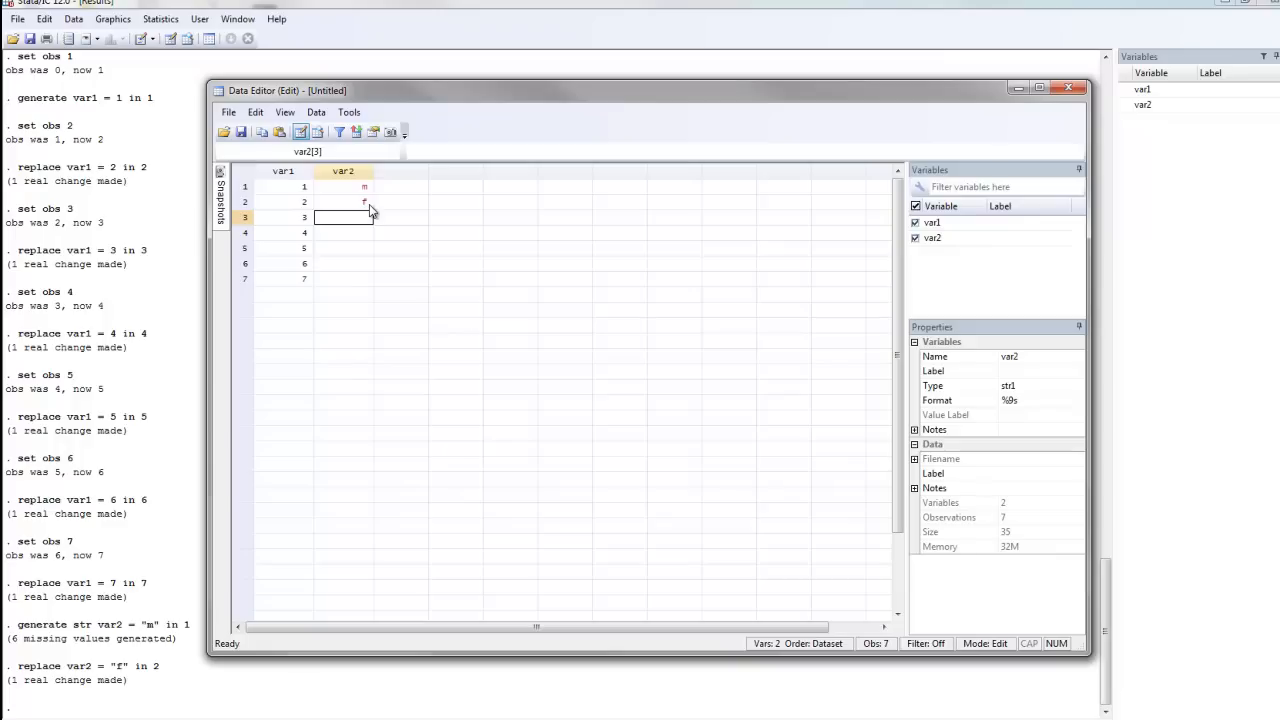
{"action": "type", "text": "m"}
{"action": "left_click", "coordinate": [342, 248]}
{"action": "type", "text": "f"}
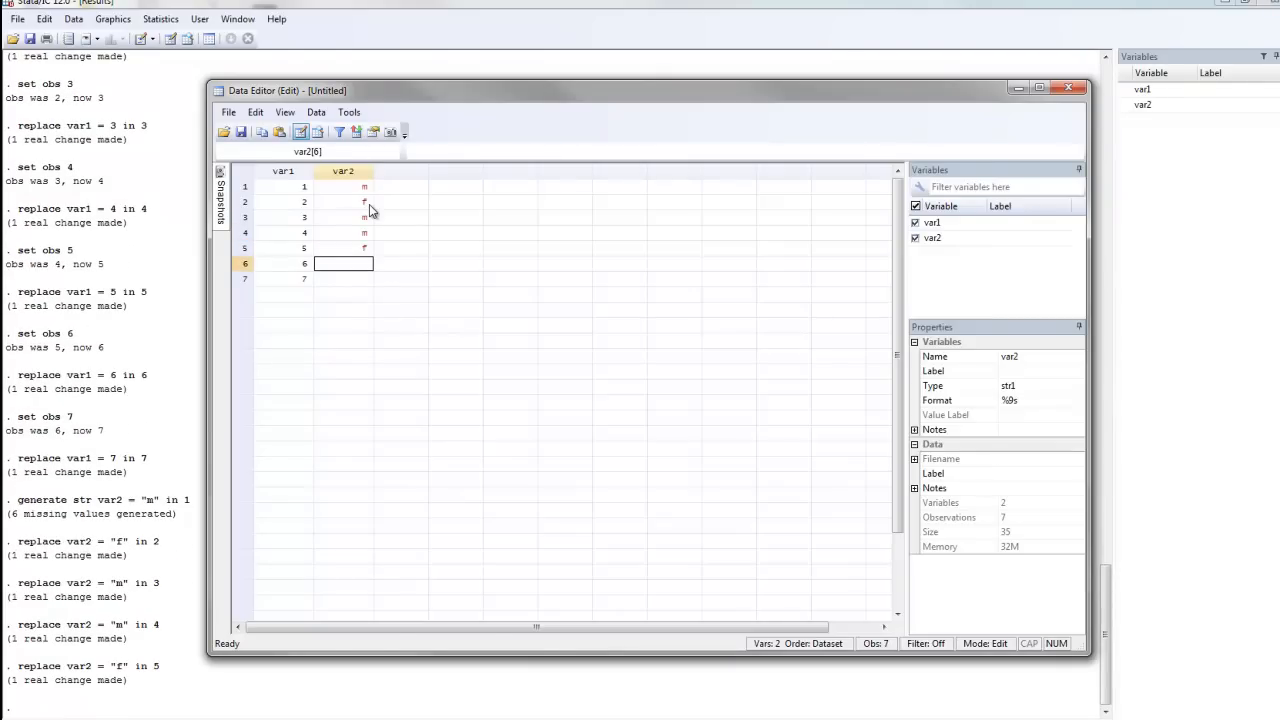
{"action": "type", "text": "n"}
{"action": "left_click", "coordinate": [342, 278]}
{"action": "type", "text": "f"}
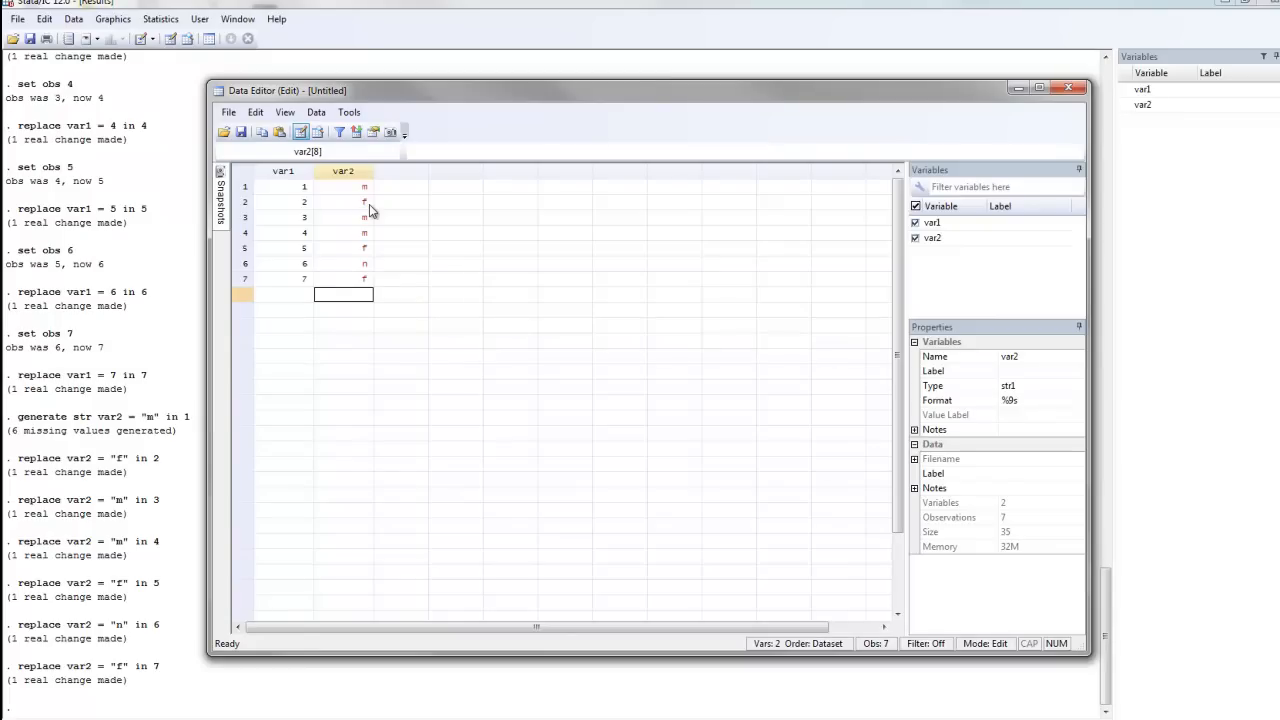
{"action": "mouse_move", "coordinate": [376, 264]}
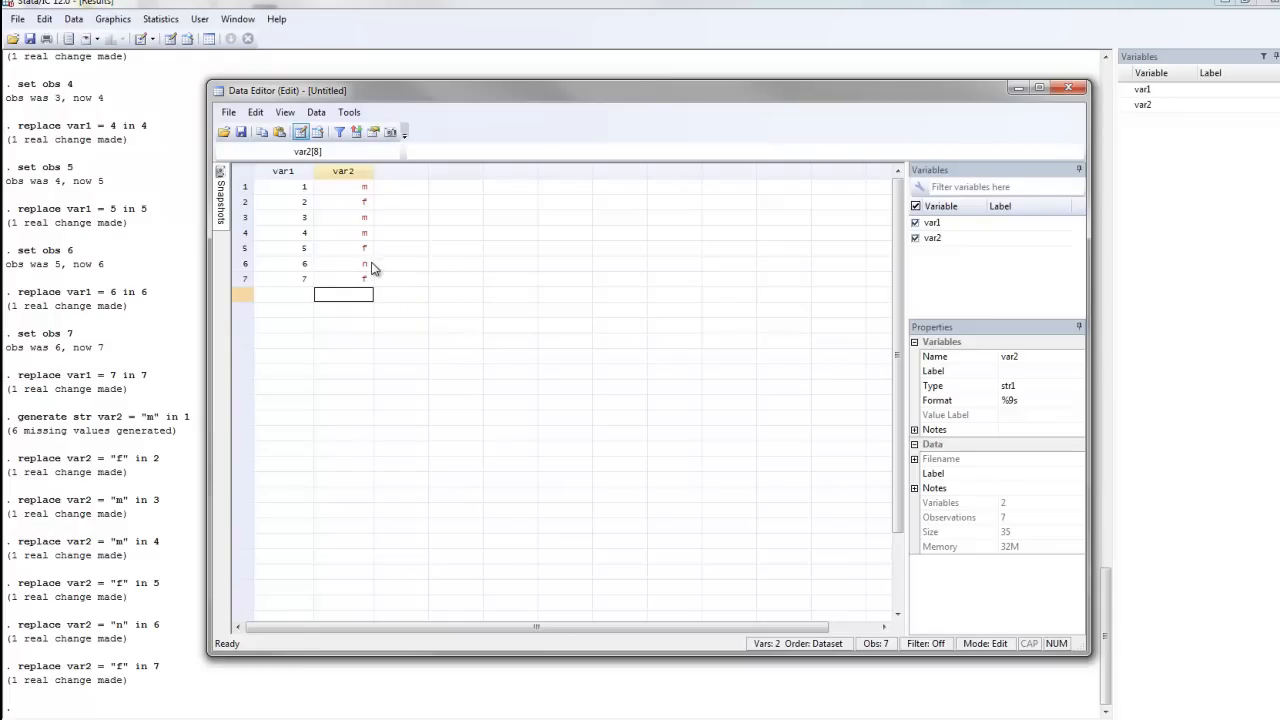
Replace the mistaken n in var2 row 6 with m
{"action": "left_click", "coordinate": [344, 264]}
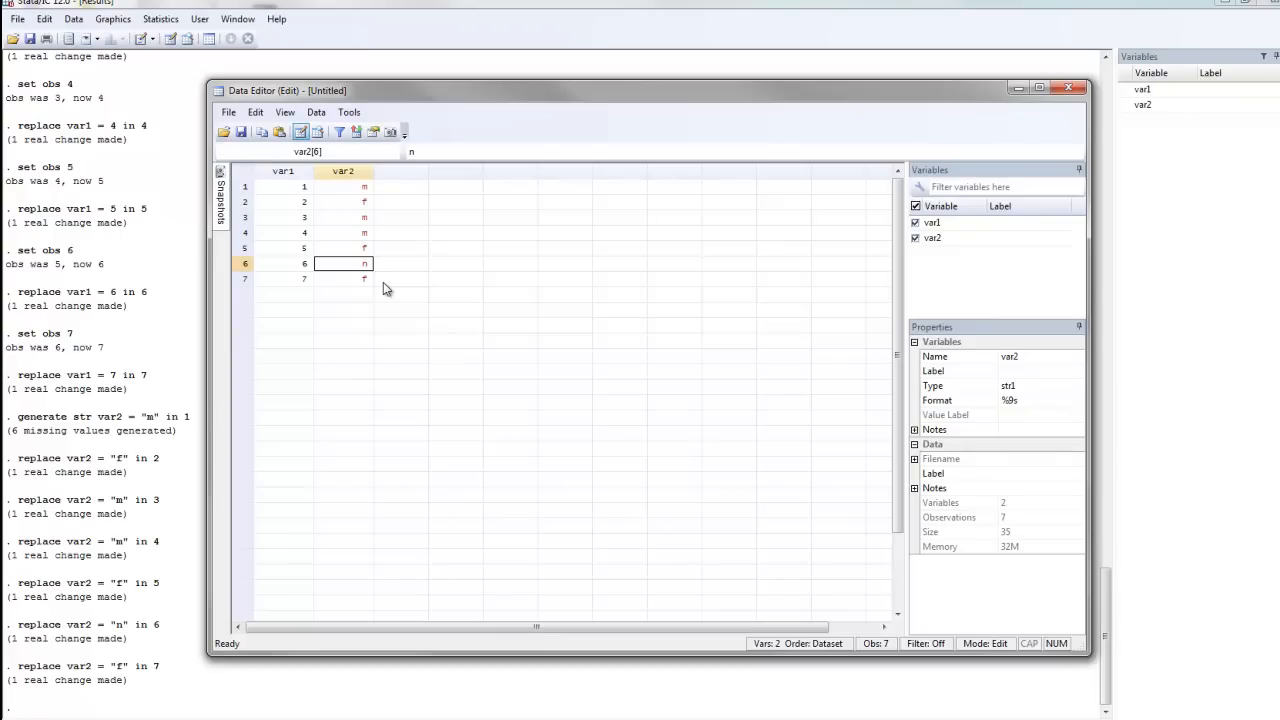
{"action": "type", "text": "m"}
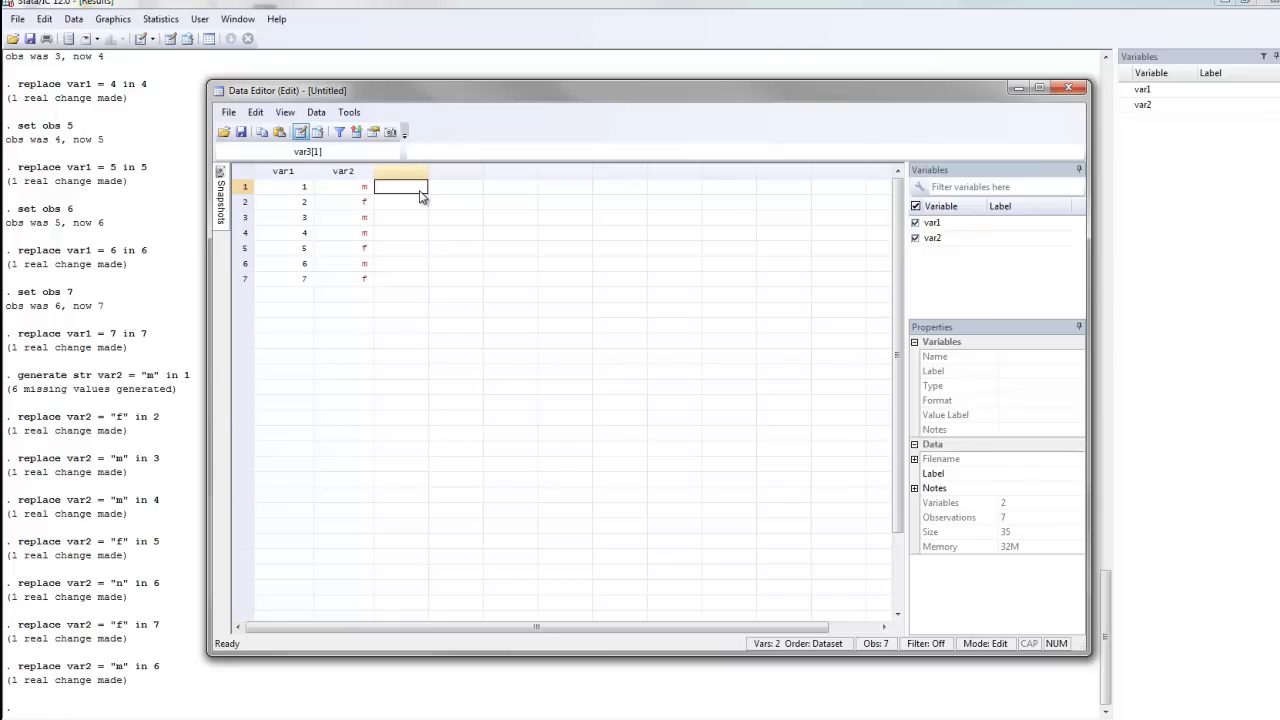
Enter 20, 7, 28, 12, 16, 6, 2 down the var3 column
{"action": "type", "text": "20"}
{"action": "left_click", "coordinate": [400, 200]}
{"action": "type", "text": "7"}
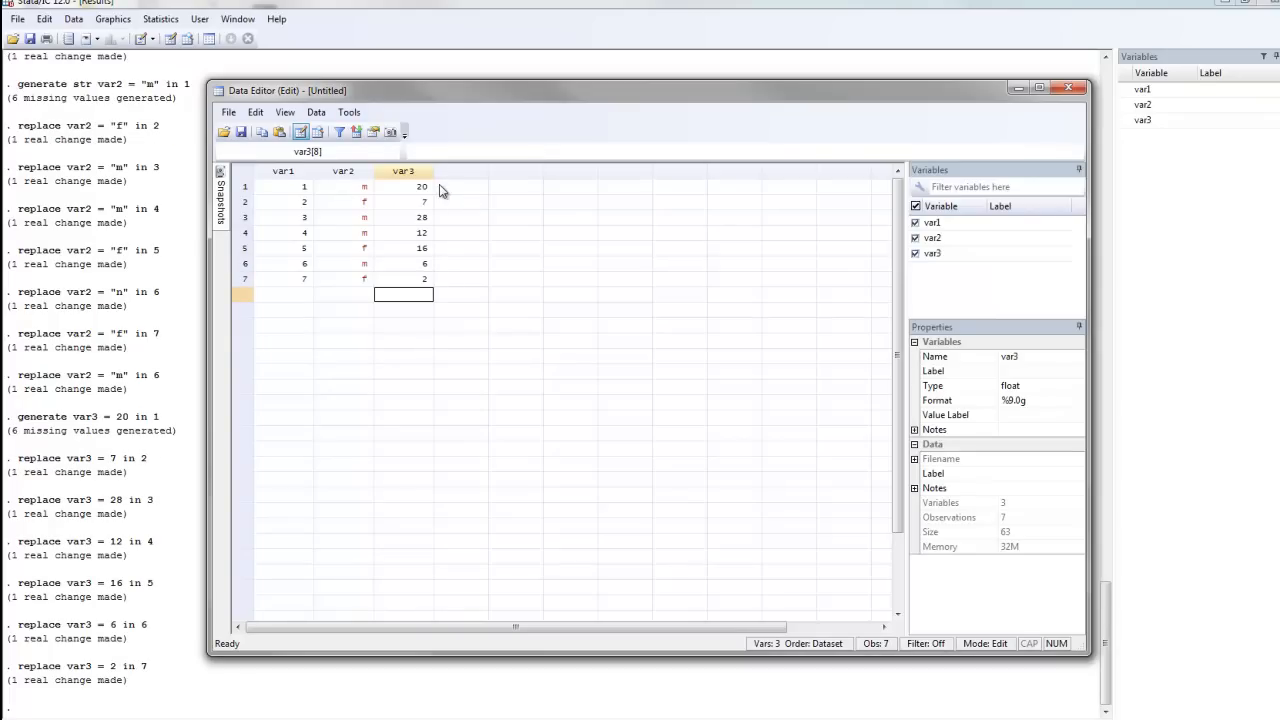
{"action": "mouse_move", "coordinate": [410, 268]}
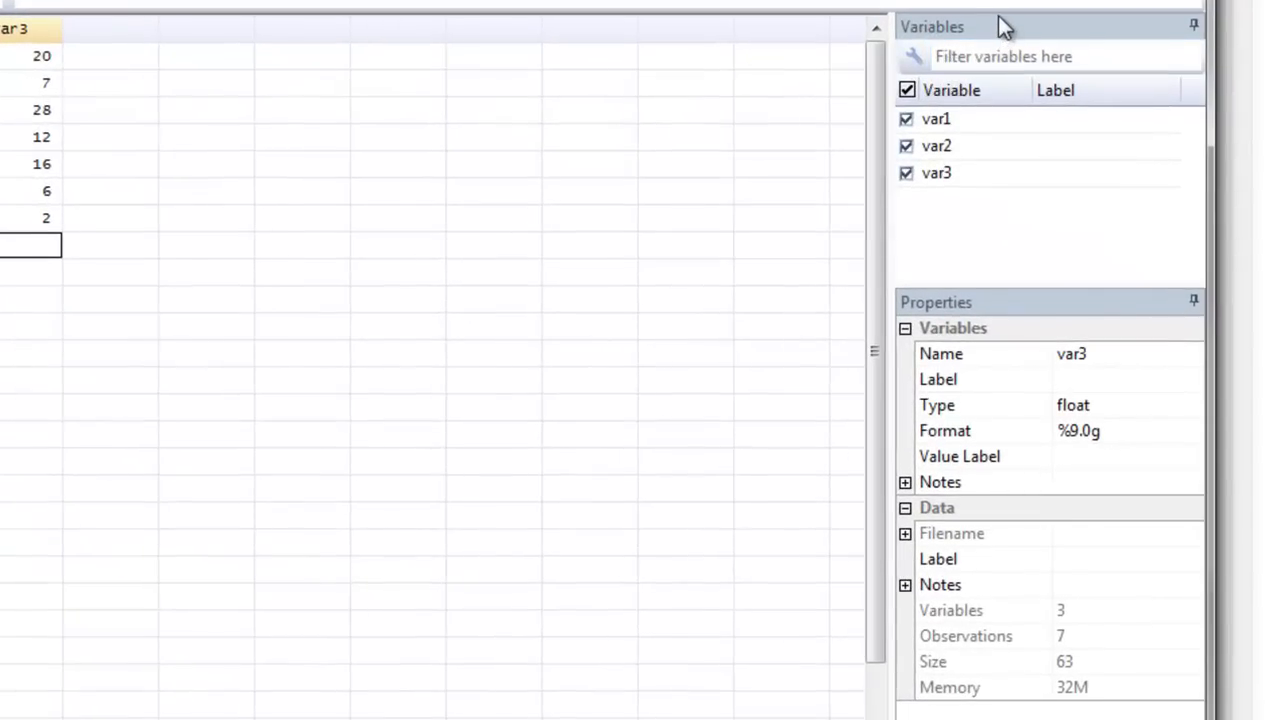
{"action": "mouse_move", "coordinate": [1018, 132]}
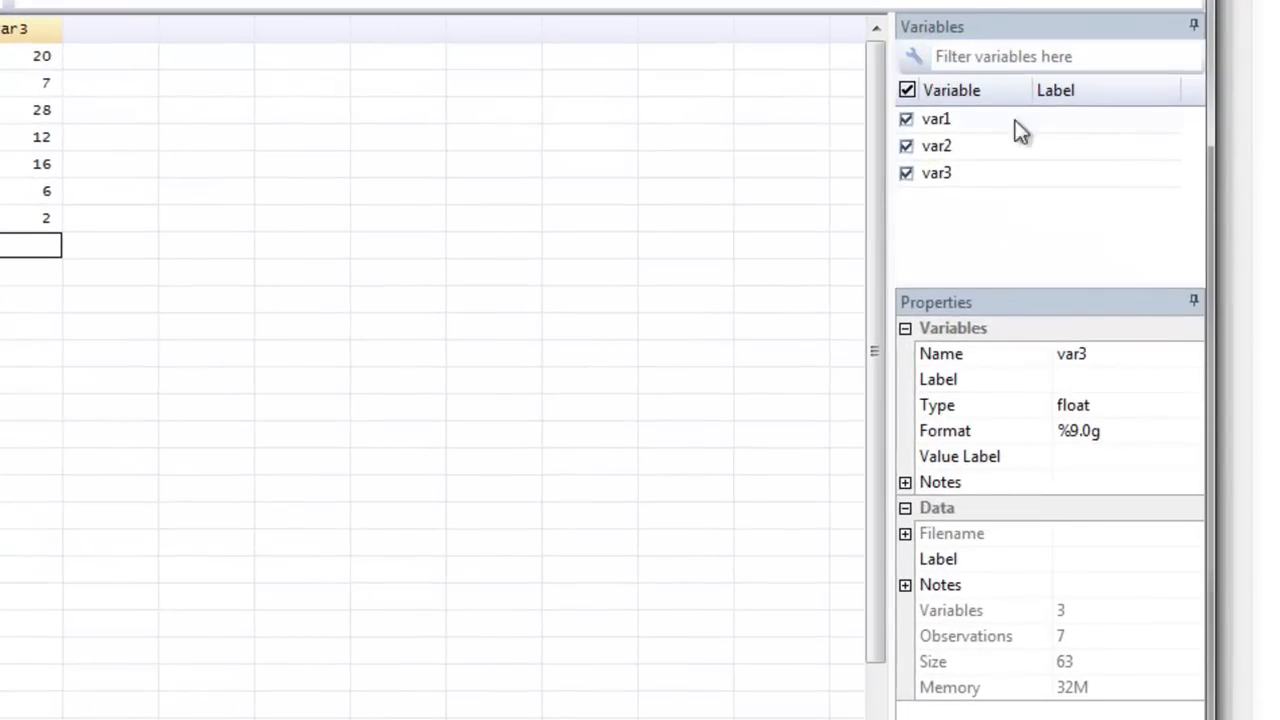
{"action": "mouse_move", "coordinate": [1002, 100]}
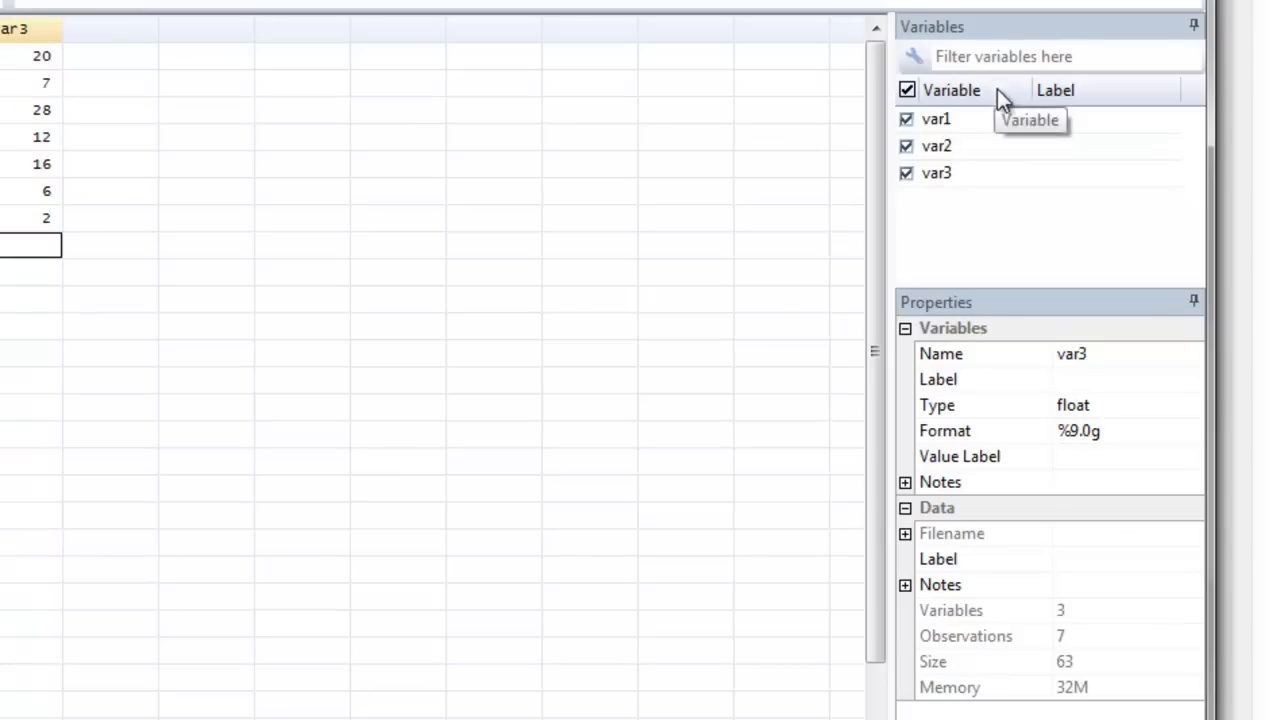
{"action": "mouse_move", "coordinate": [976, 136]}
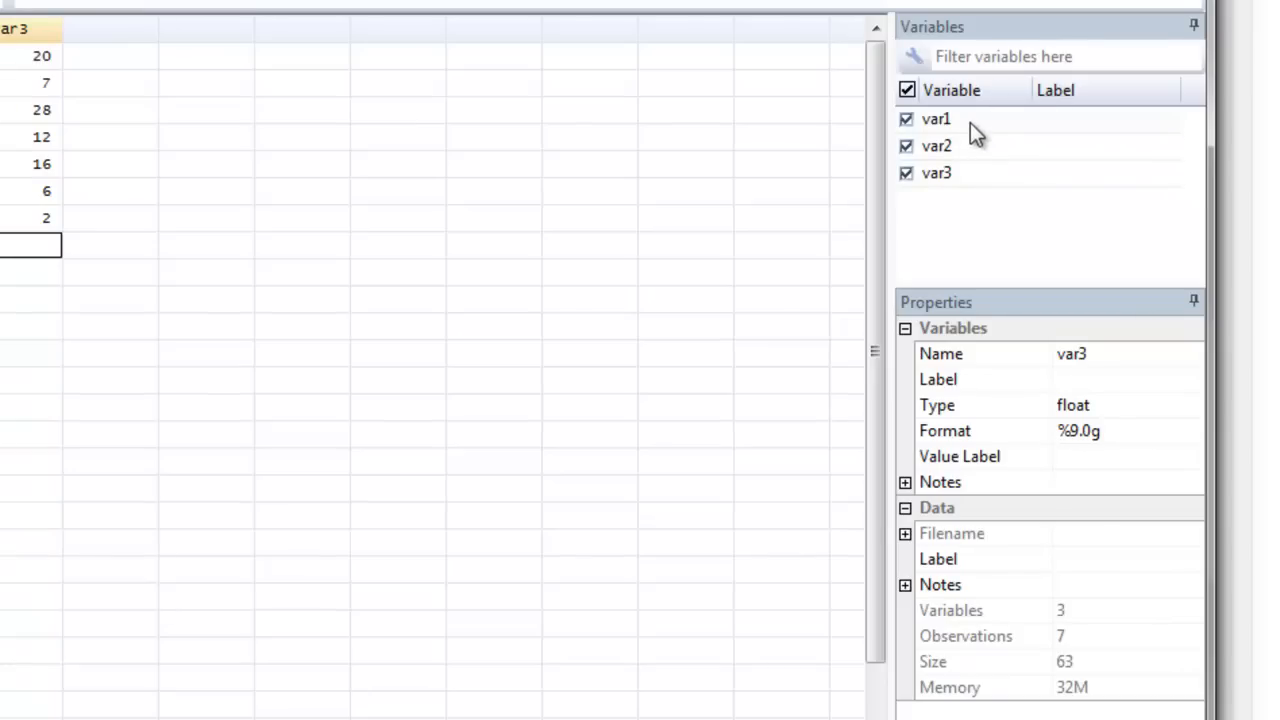
{"action": "mouse_move", "coordinate": [996, 186]}
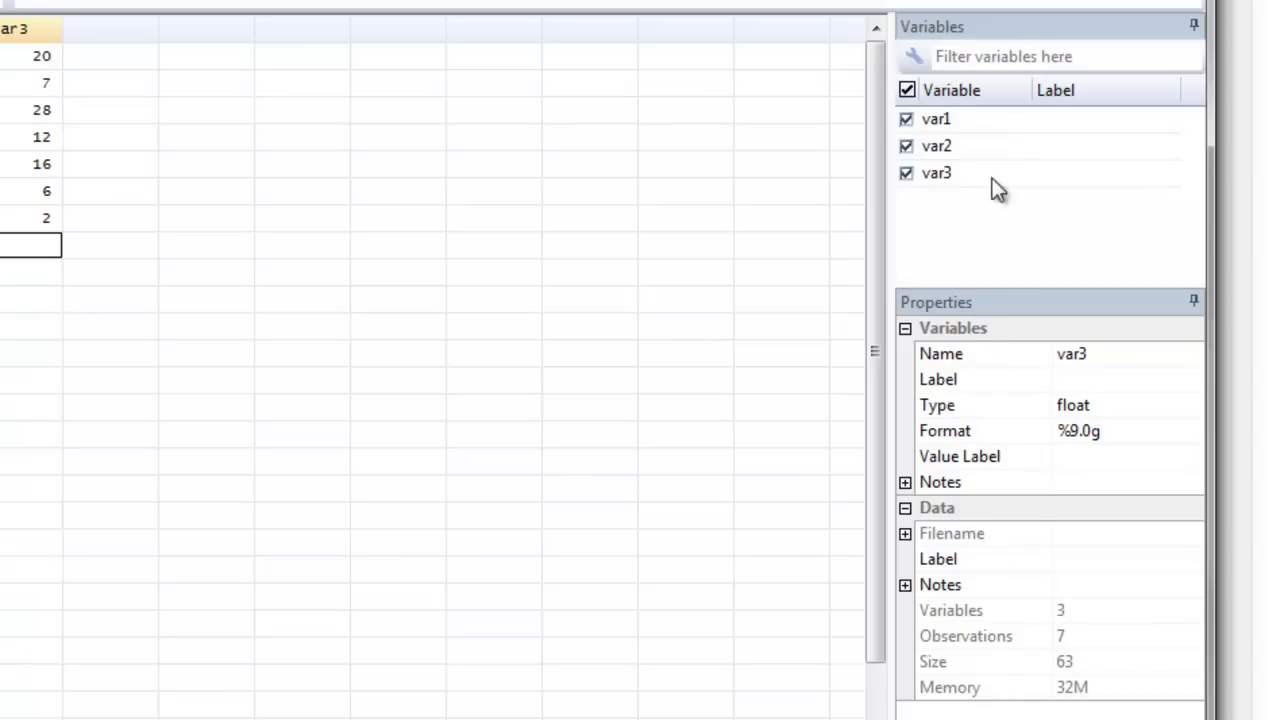
Select var1 in the Variables pane to show its properties
{"action": "left_click", "coordinate": [934, 118]}
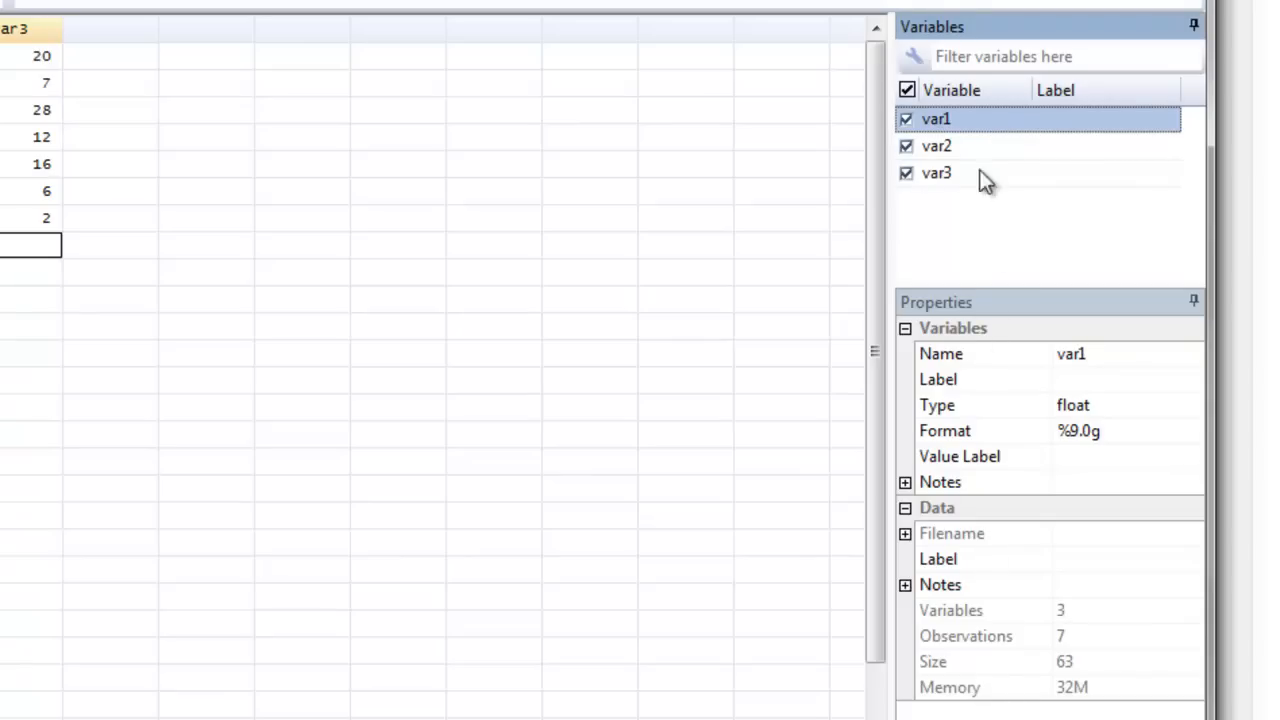
{"action": "mouse_move", "coordinate": [984, 360]}
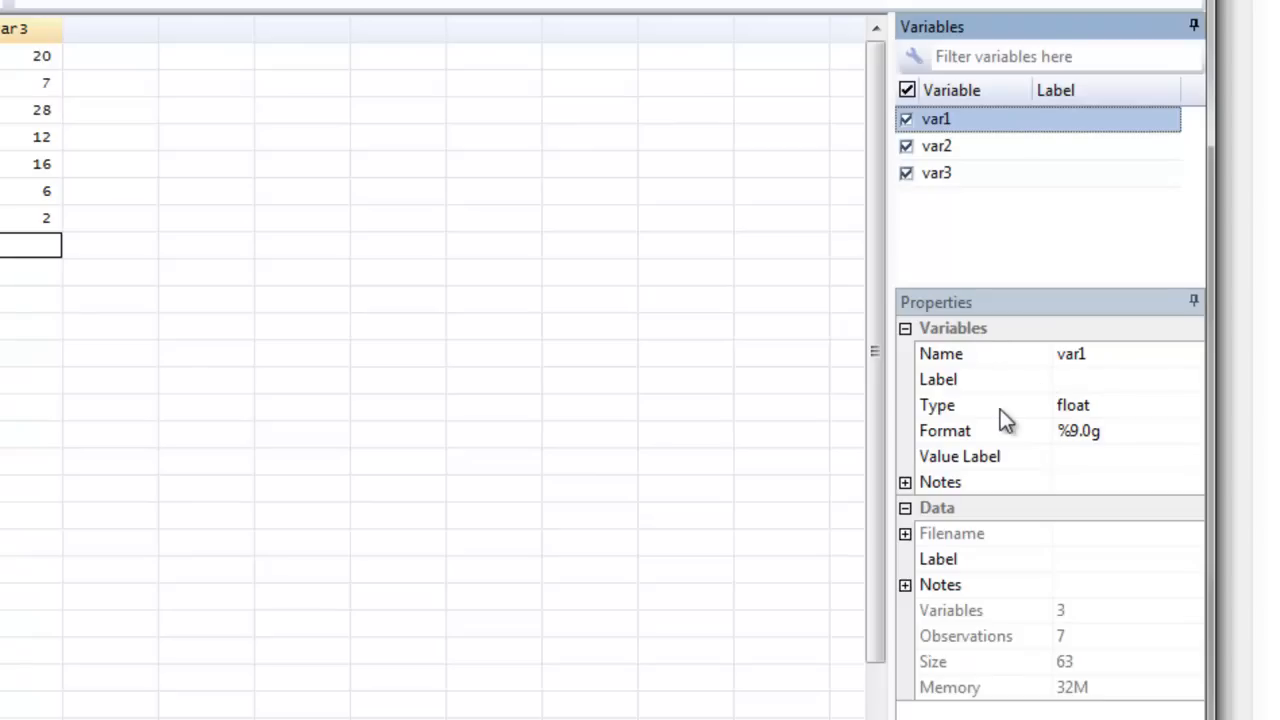
{"action": "mouse_move", "coordinate": [1018, 466]}
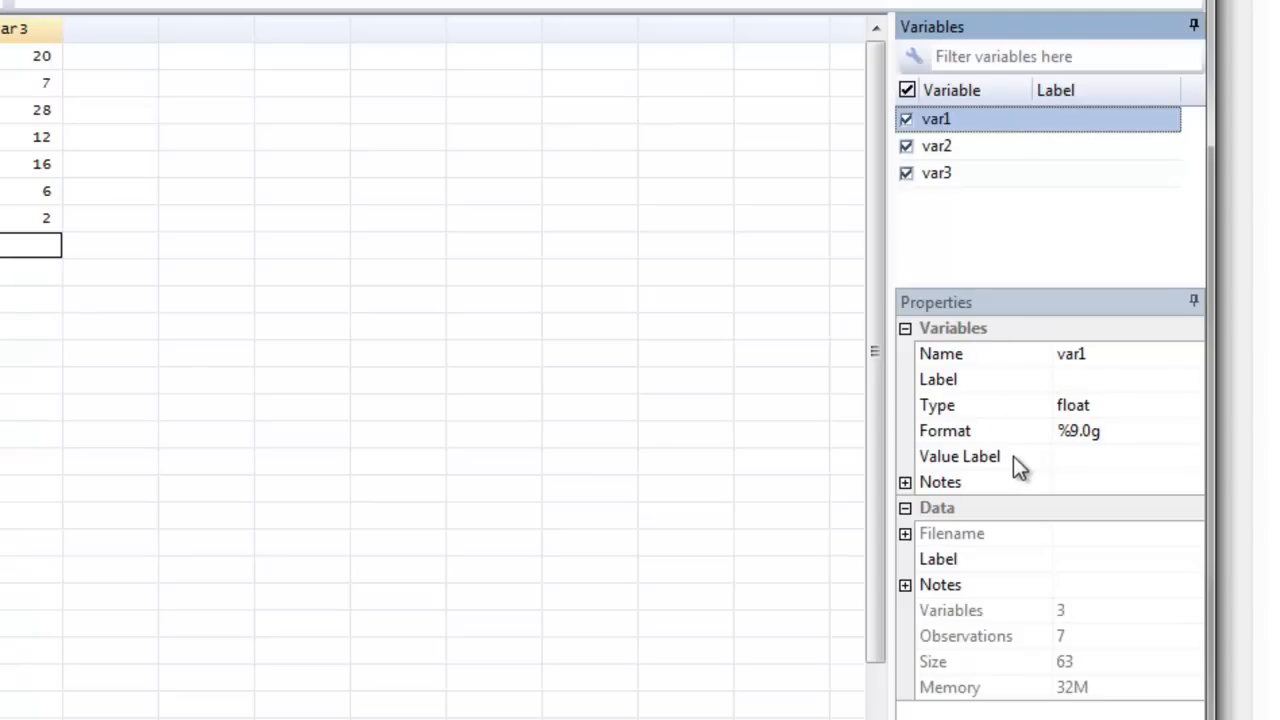
{"action": "mouse_move", "coordinate": [1056, 636]}
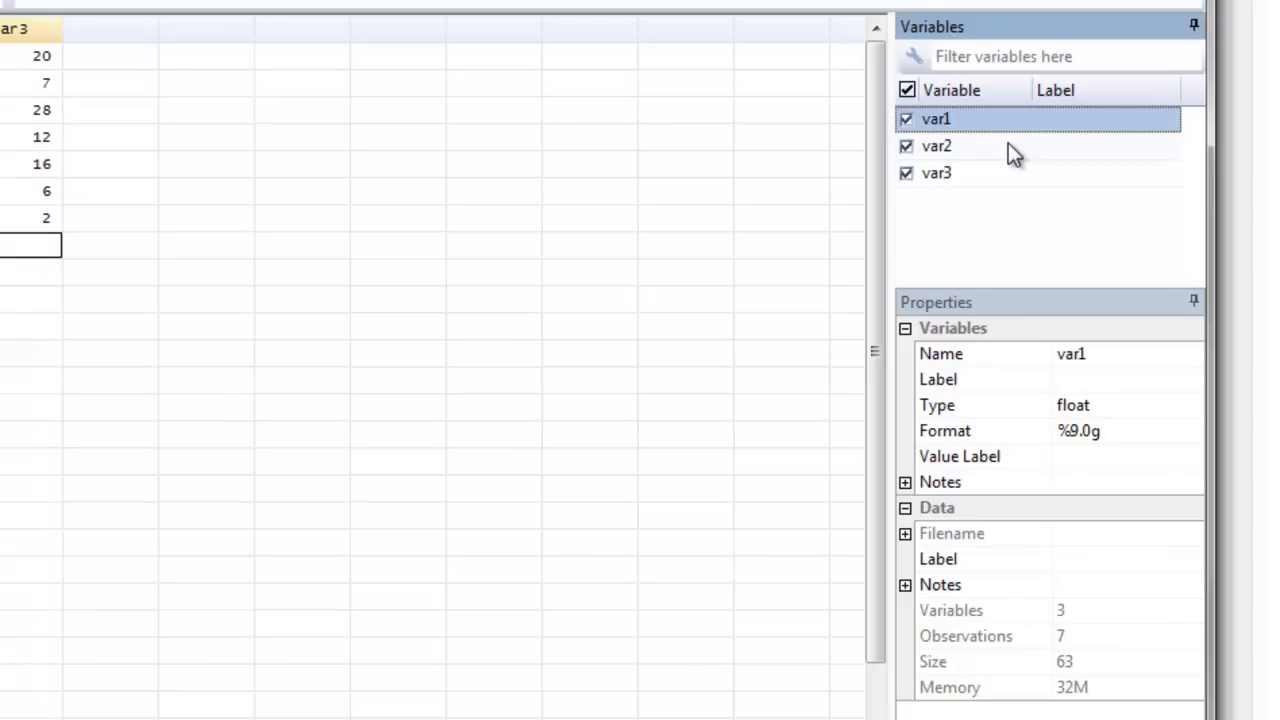
{"action": "mouse_move", "coordinate": [1076, 368]}
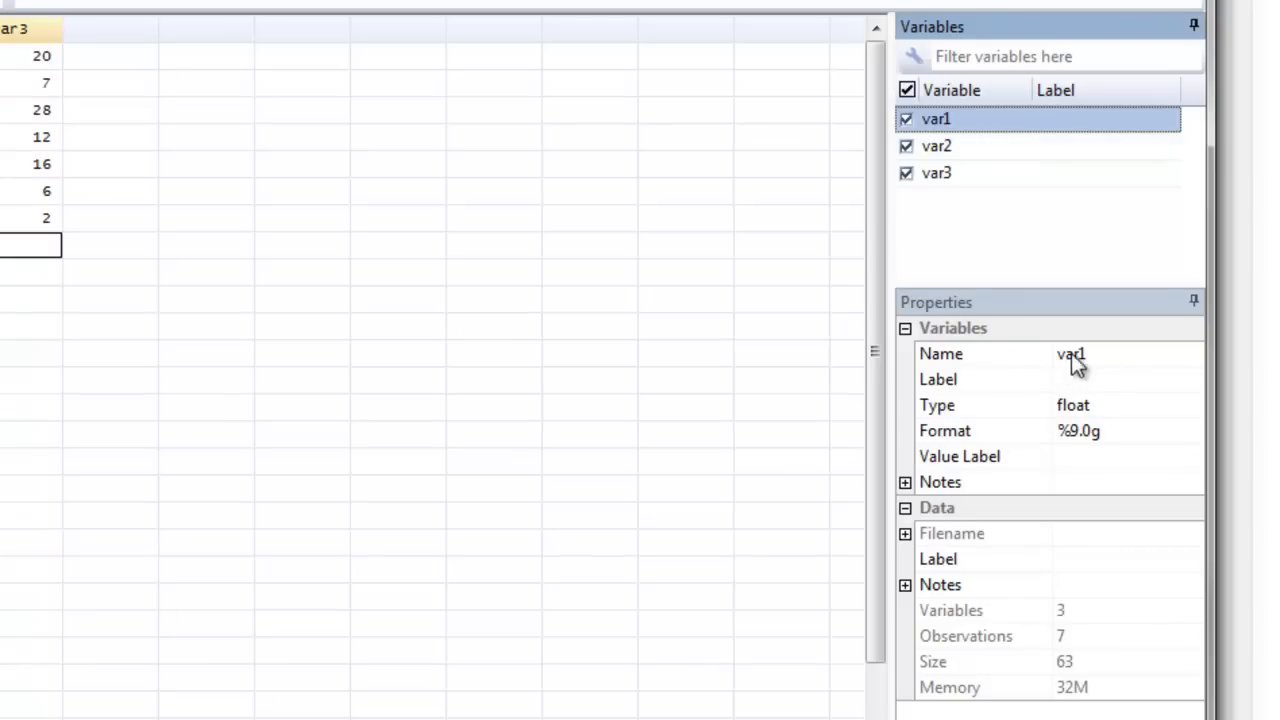
{"action": "mouse_move", "coordinate": [1112, 360]}
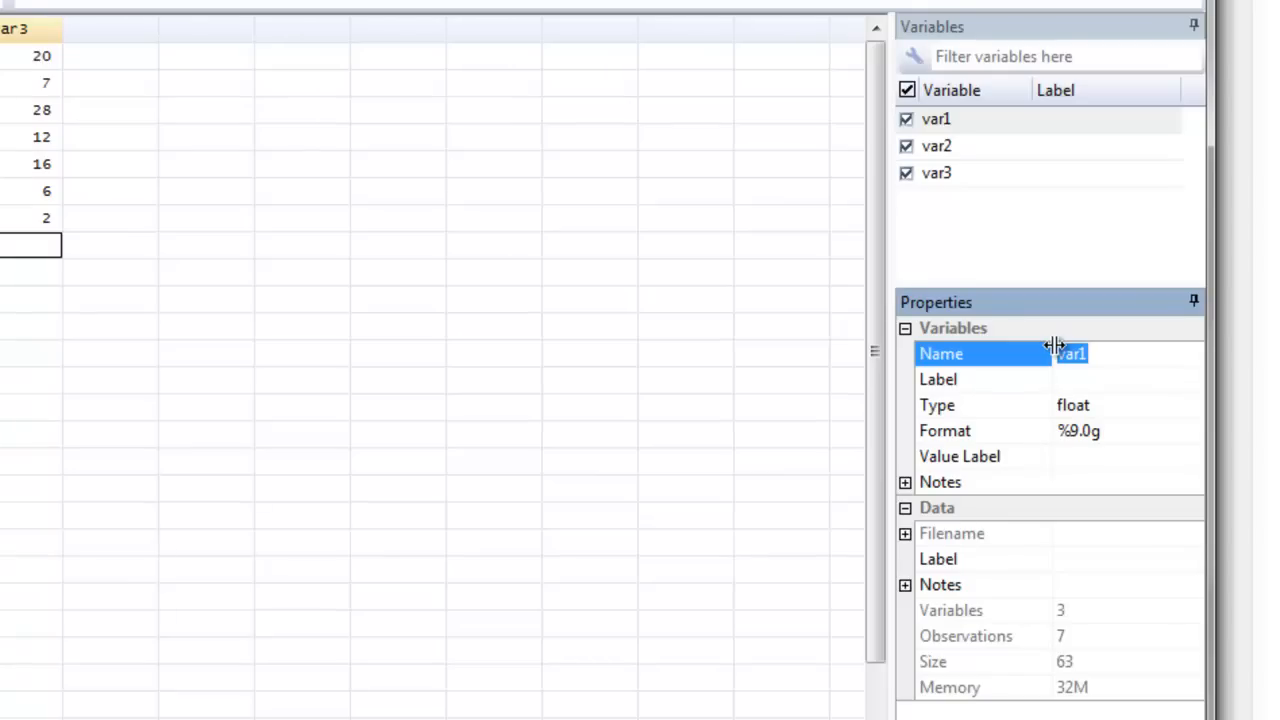
Name var1 id with label identification, then move to var2's properties
{"action": "type", "text": "id"}
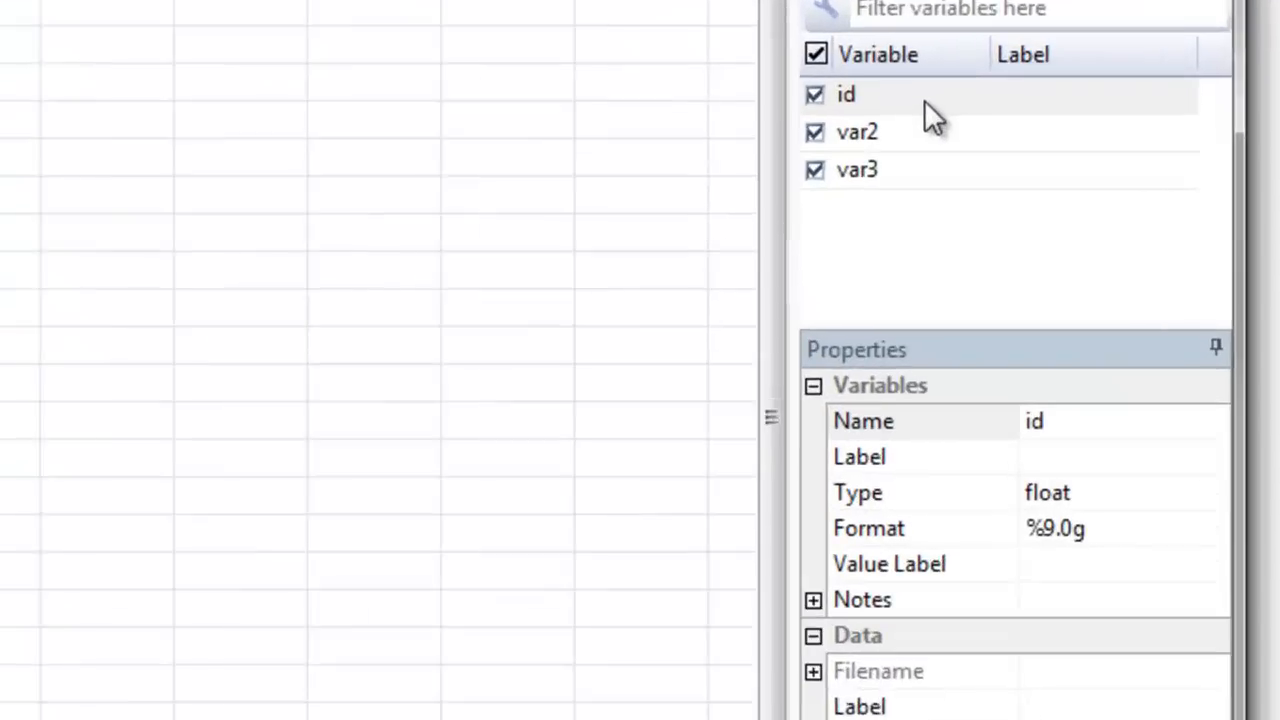
{"action": "left_click", "coordinate": [860, 456]}
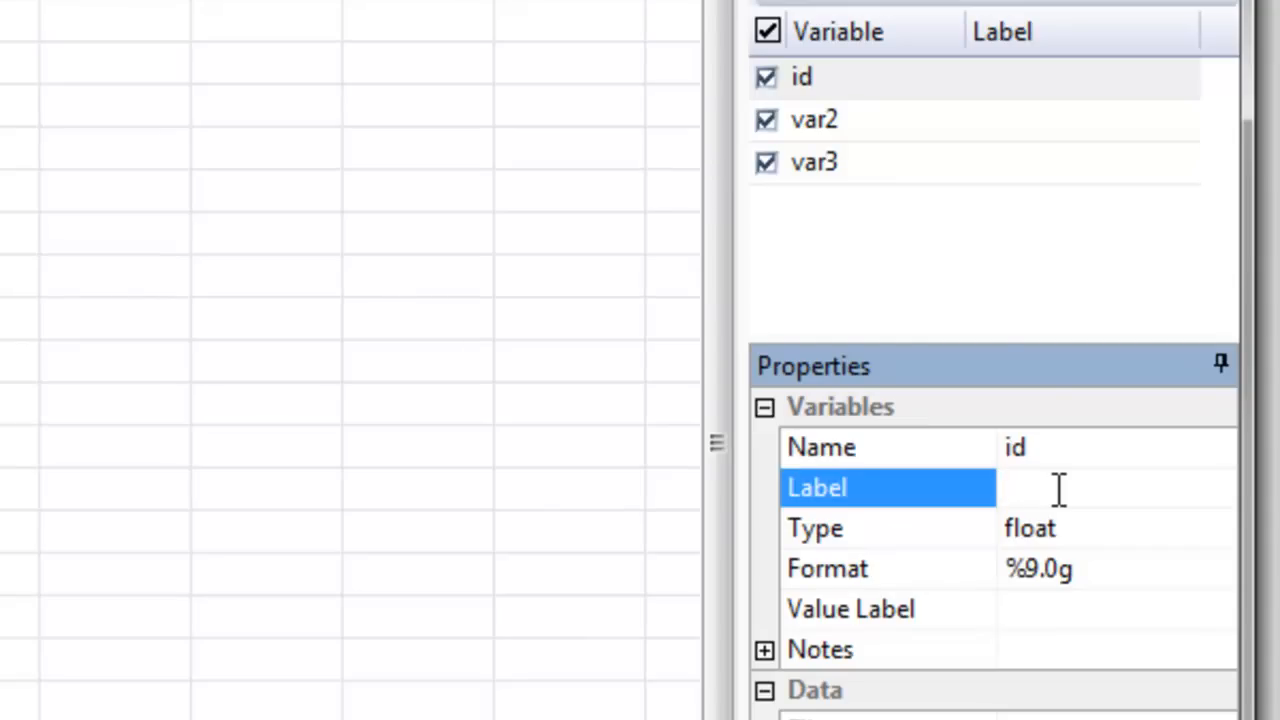
{"action": "type", "text": "identifica"}
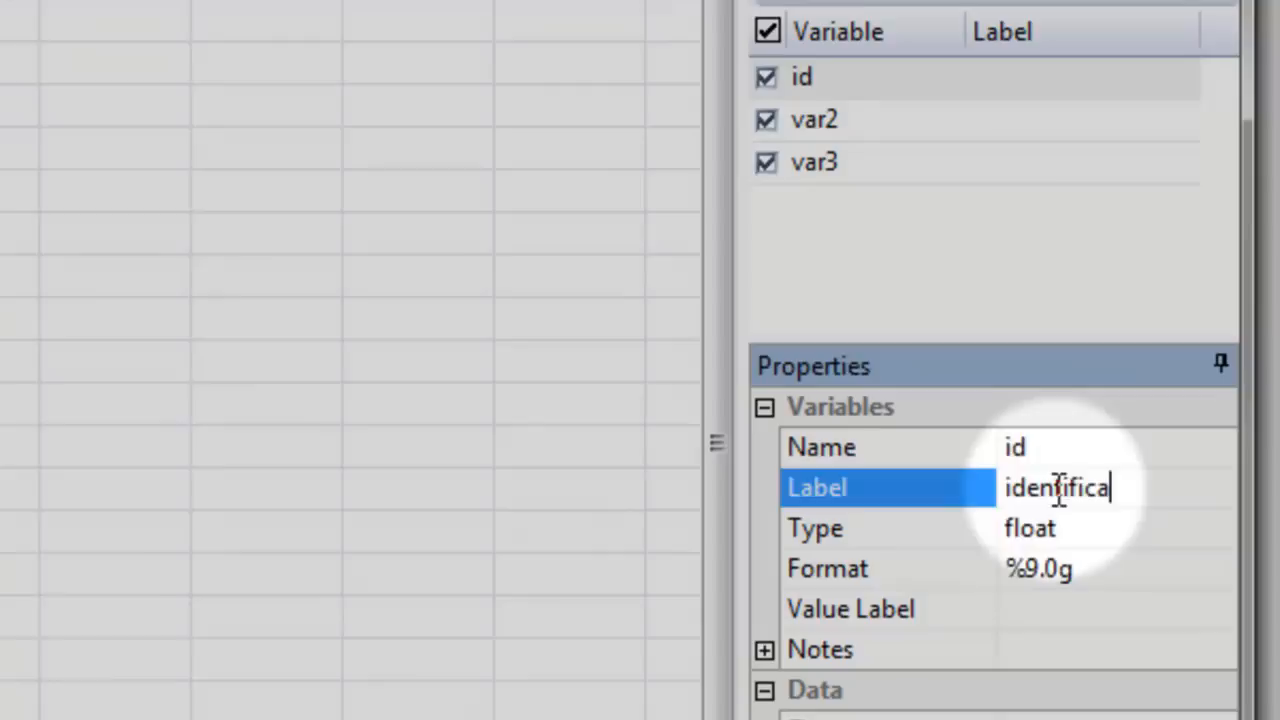
{"action": "key", "text": "Enter"}
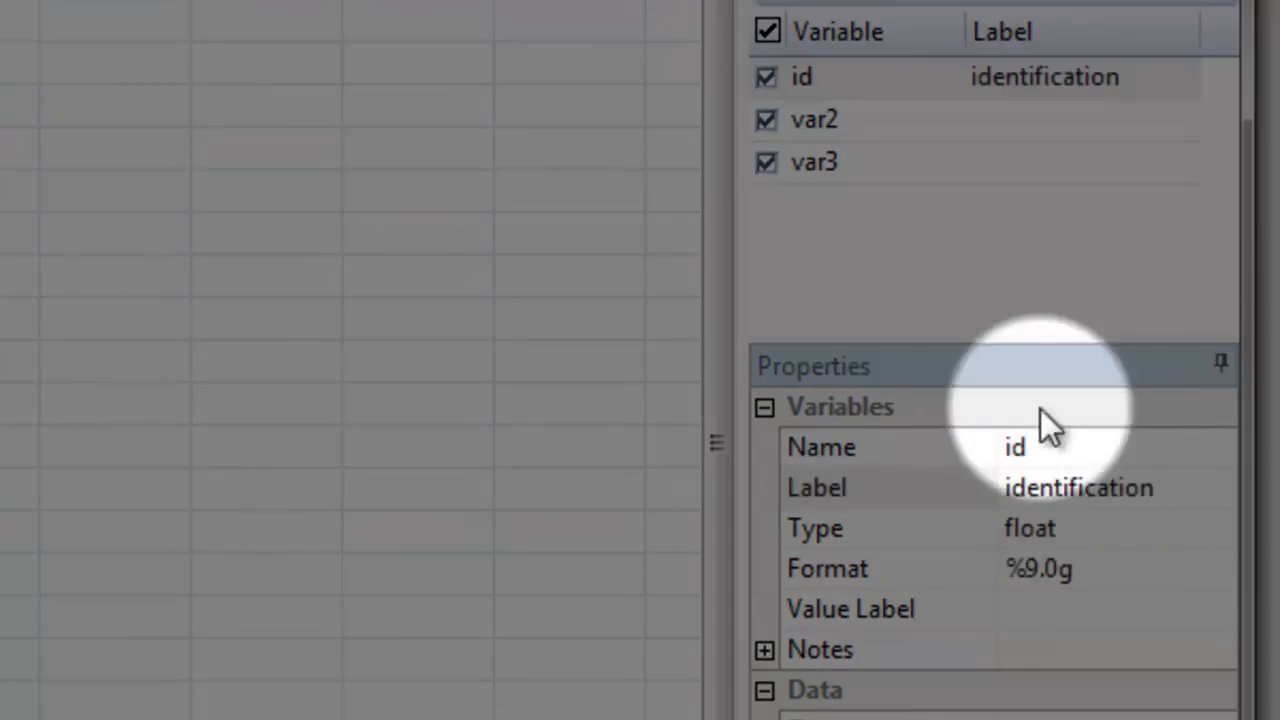
{"action": "left_click", "coordinate": [808, 120]}
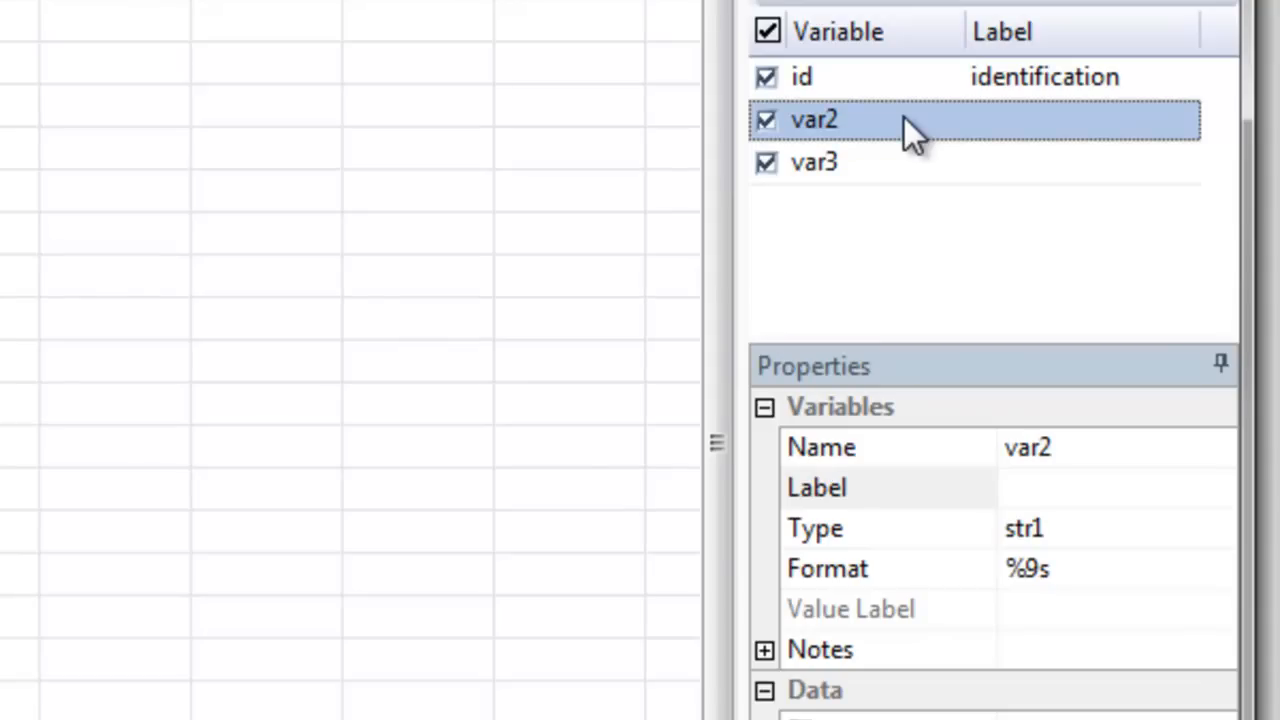
Name var2 gender and var3 teeth, and start teeth's label with baseline
{"action": "left_click", "coordinate": [1080, 448]}
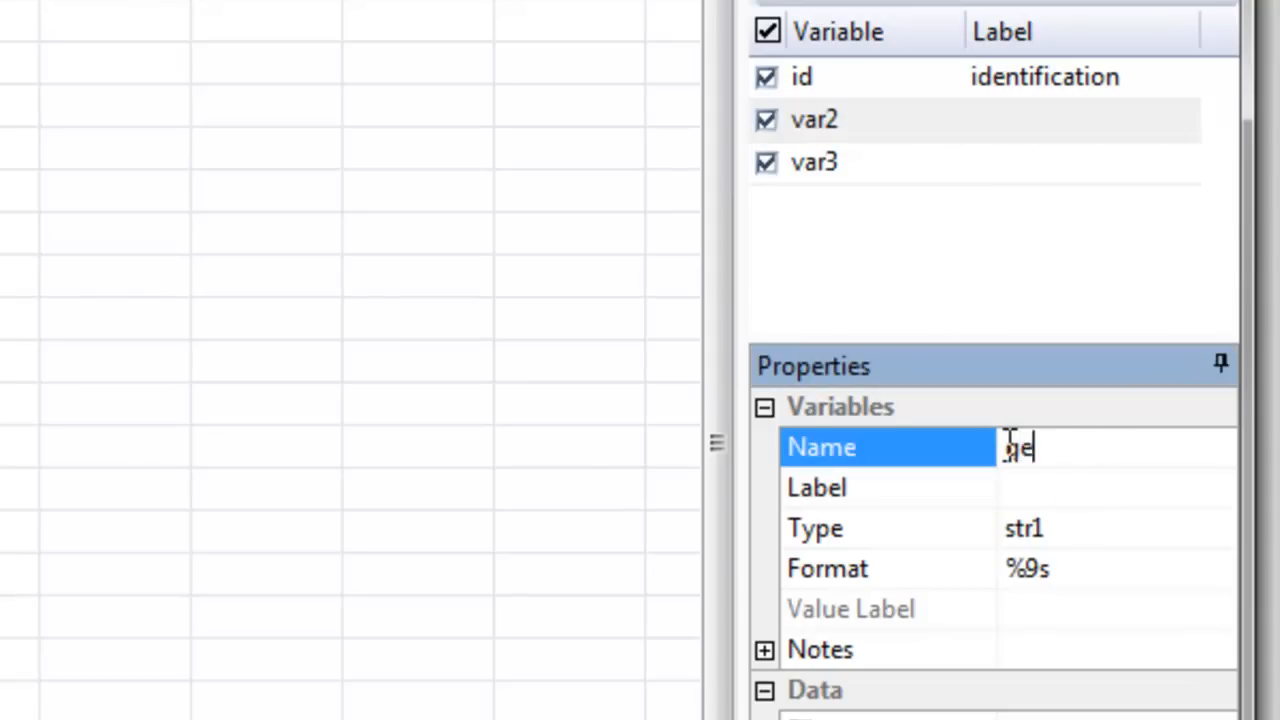
{"action": "type", "text": "gender"}
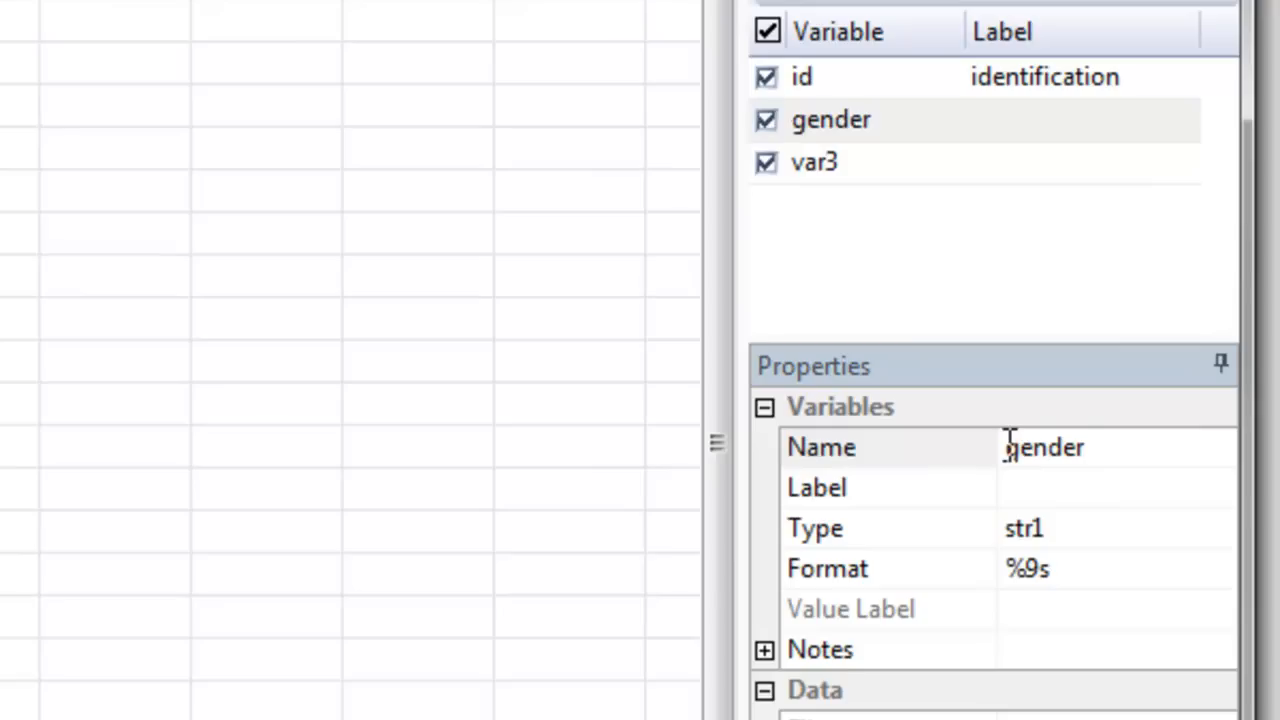
{"action": "left_click", "coordinate": [814, 162]}
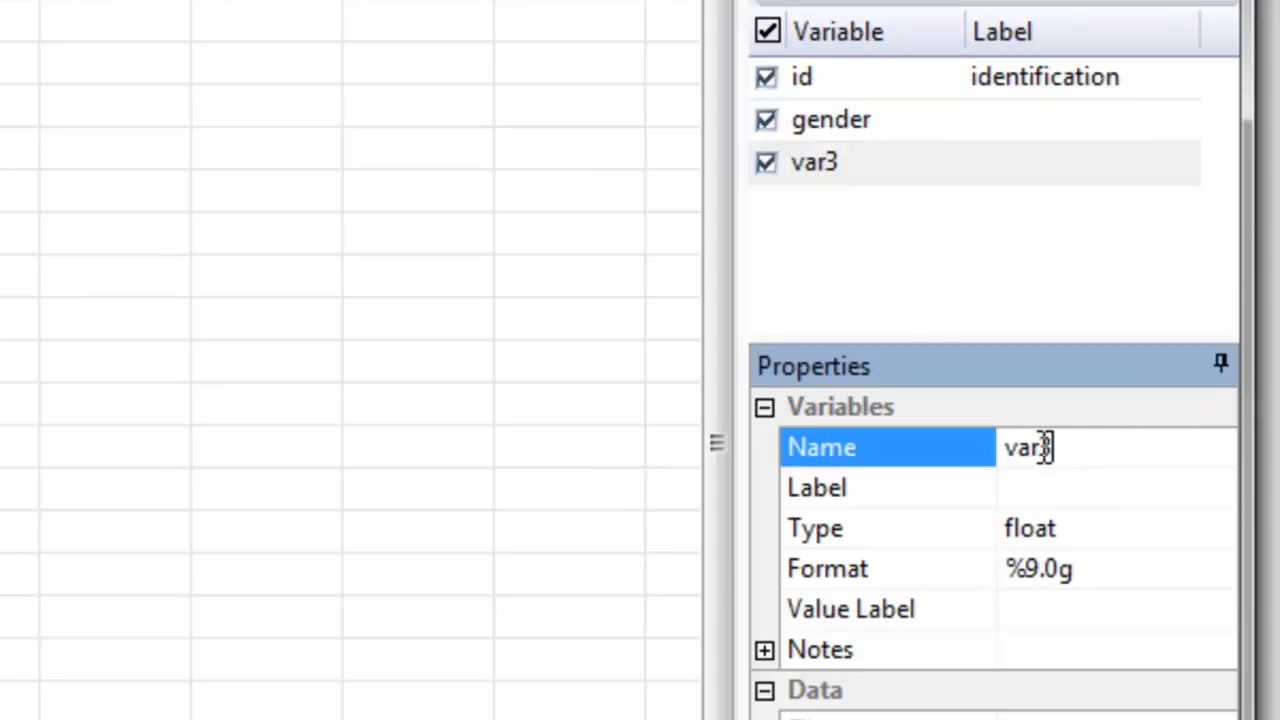
{"action": "type", "text": "teeth"}
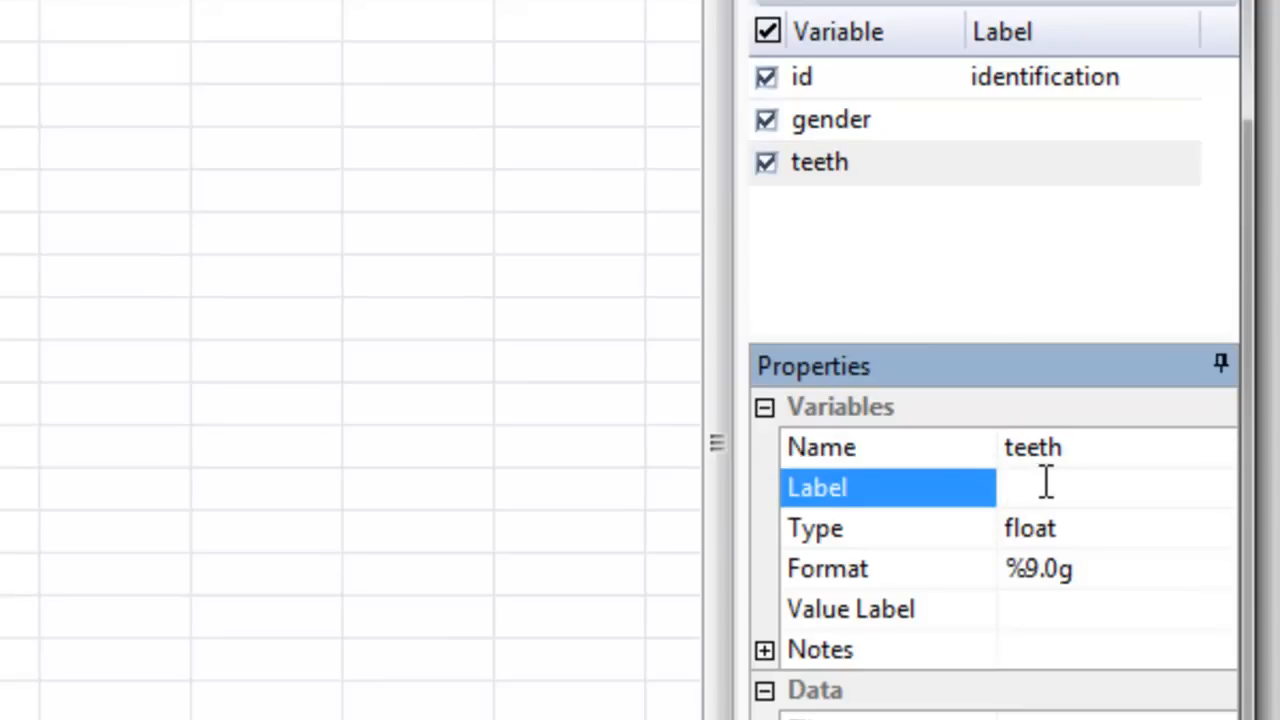
{"action": "left_click", "coordinate": [1040, 488]}
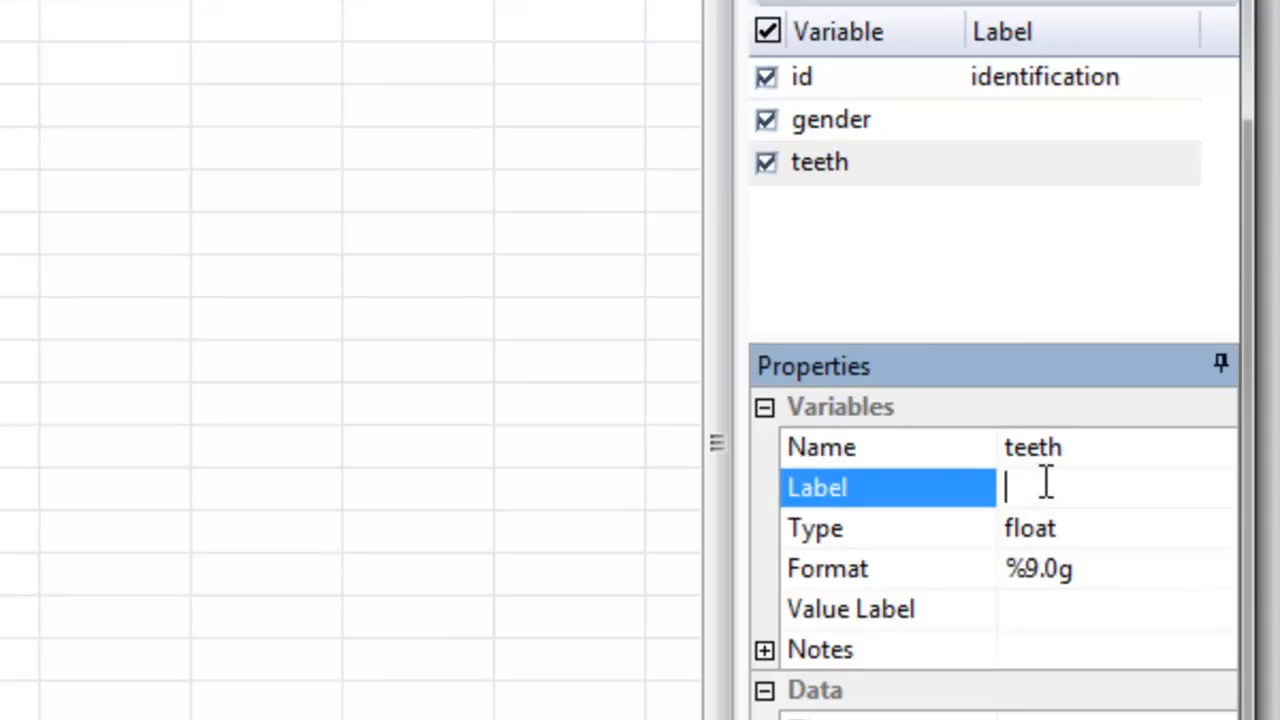
{"action": "type", "text": "baseline"}
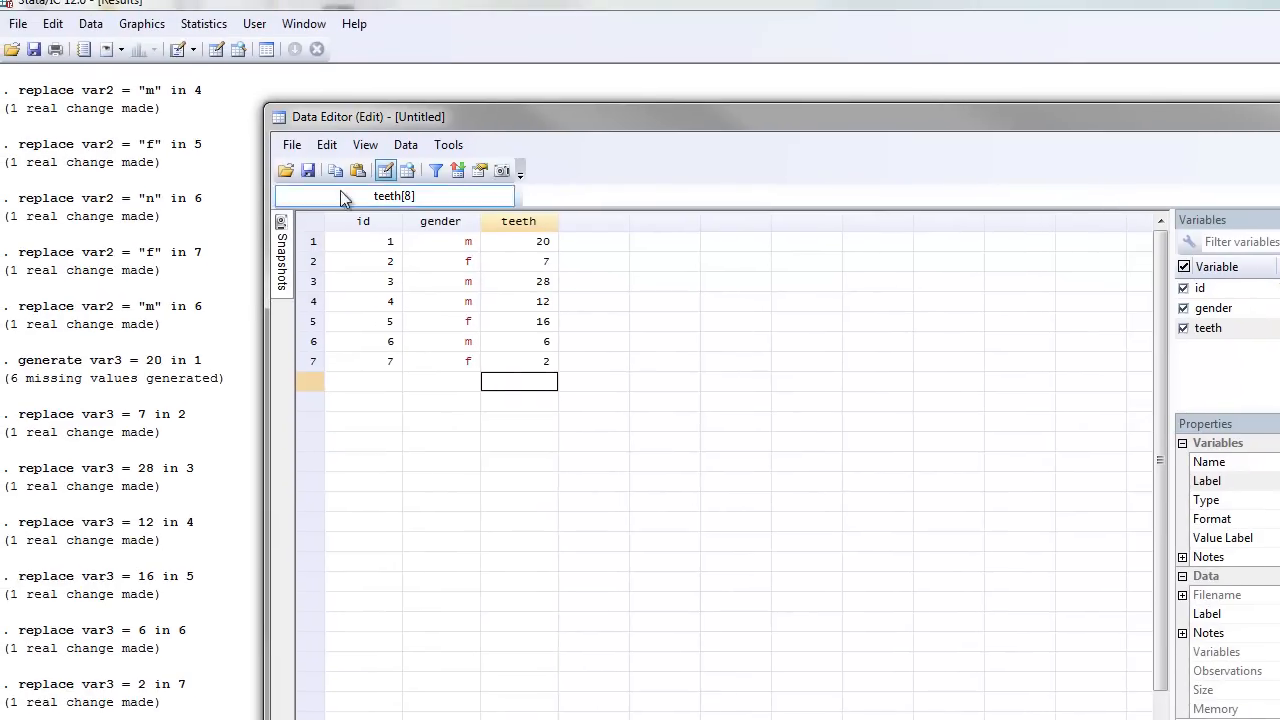
{"action": "mouse_move", "coordinate": [308, 170]}
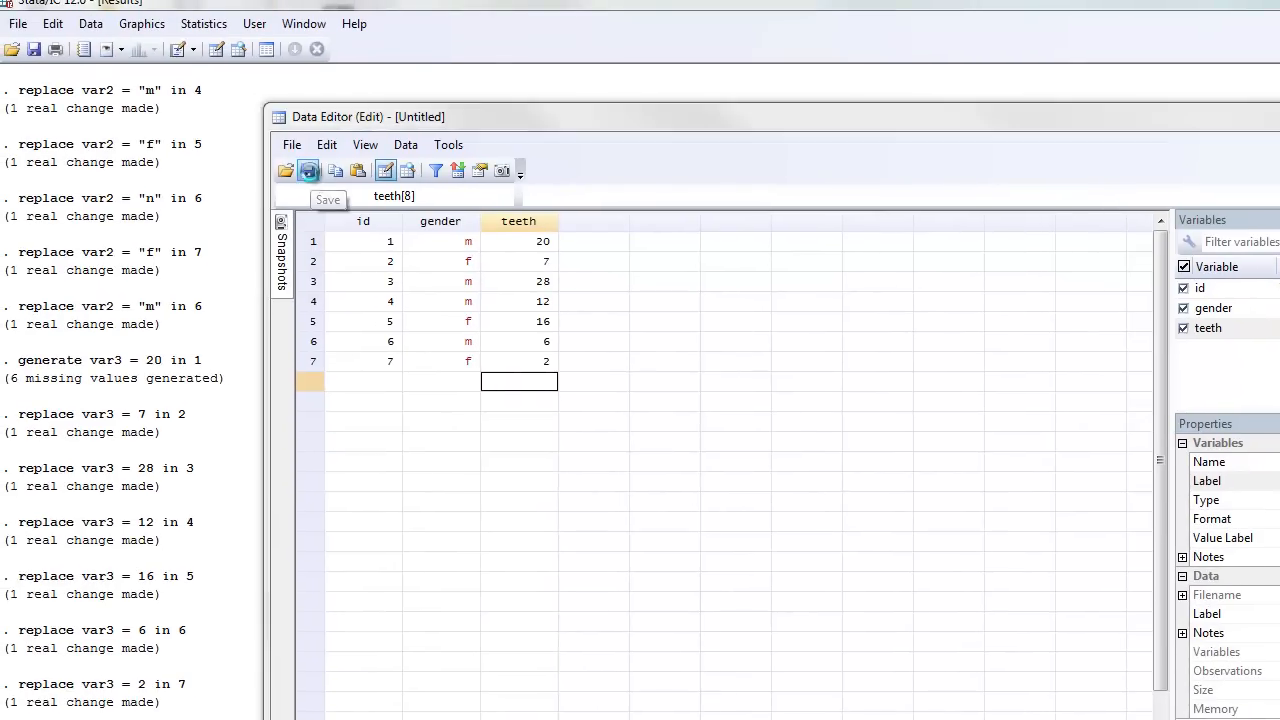
Save the dataset as teeth.dta with the Stata Data (*.dta) file type
{"action": "left_click", "coordinate": [308, 170]}
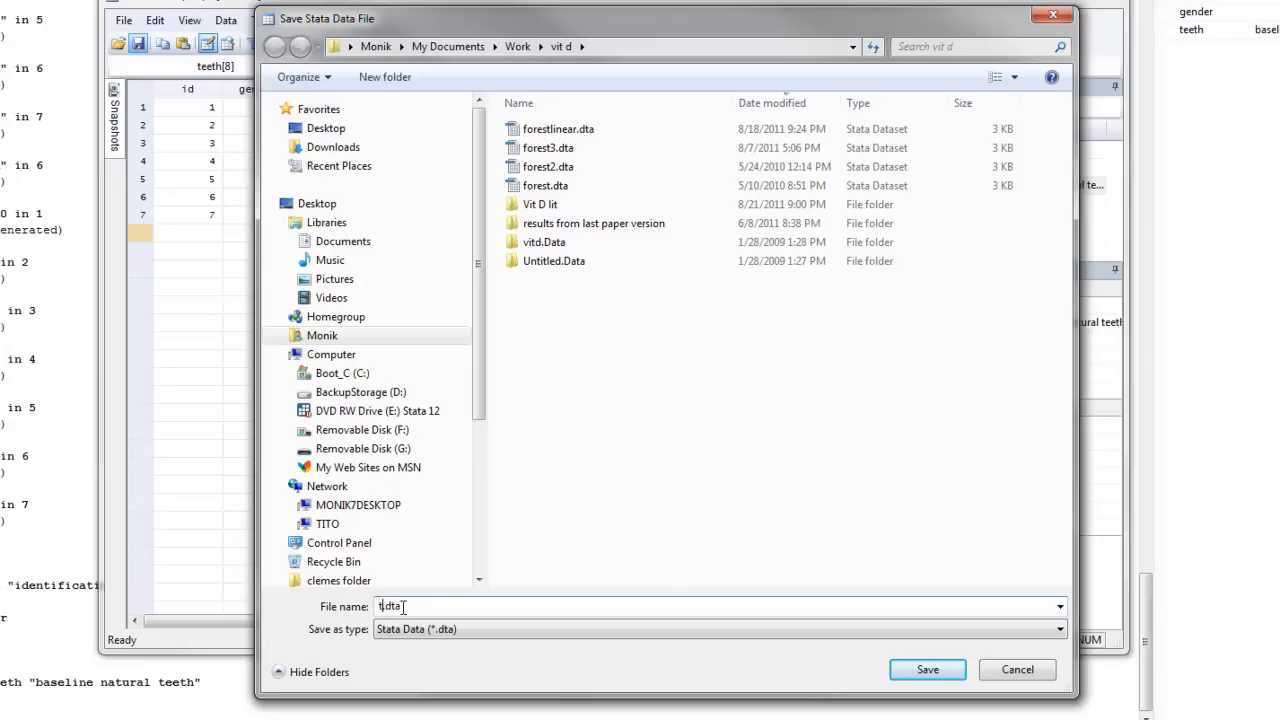
{"action": "left_click", "coordinate": [1050, 632]}
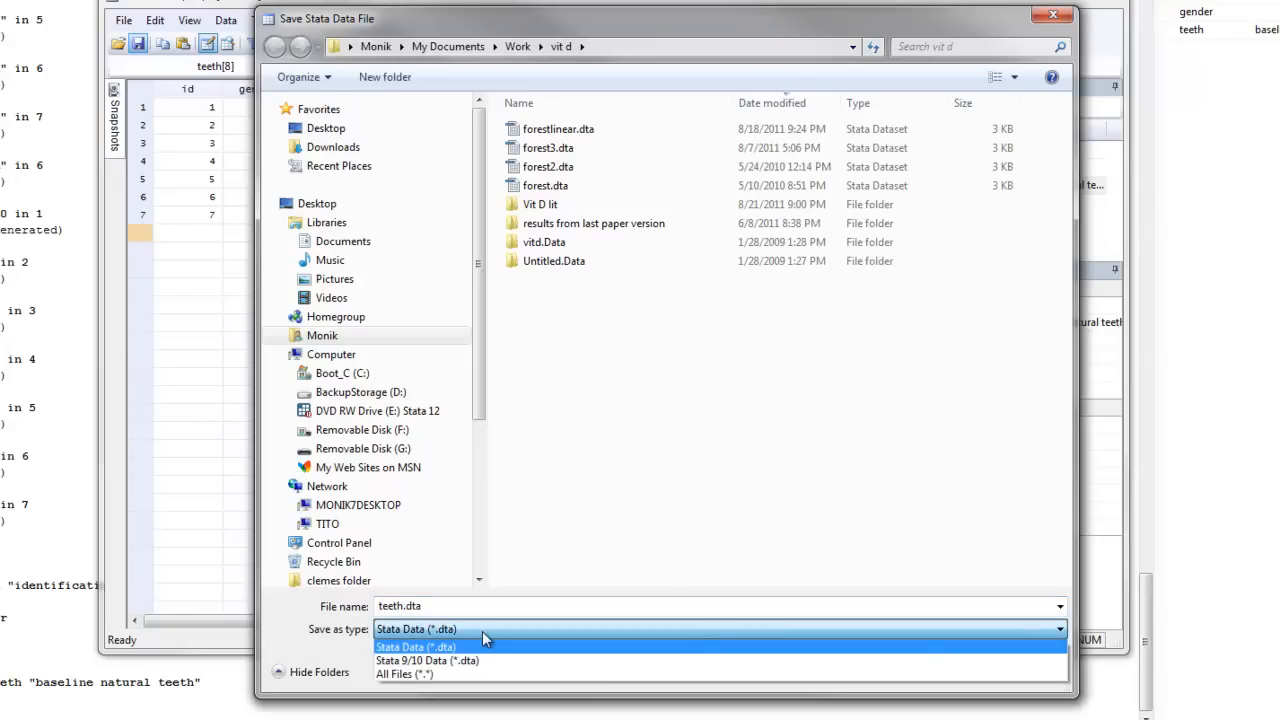
{"action": "left_click", "coordinate": [444, 644]}
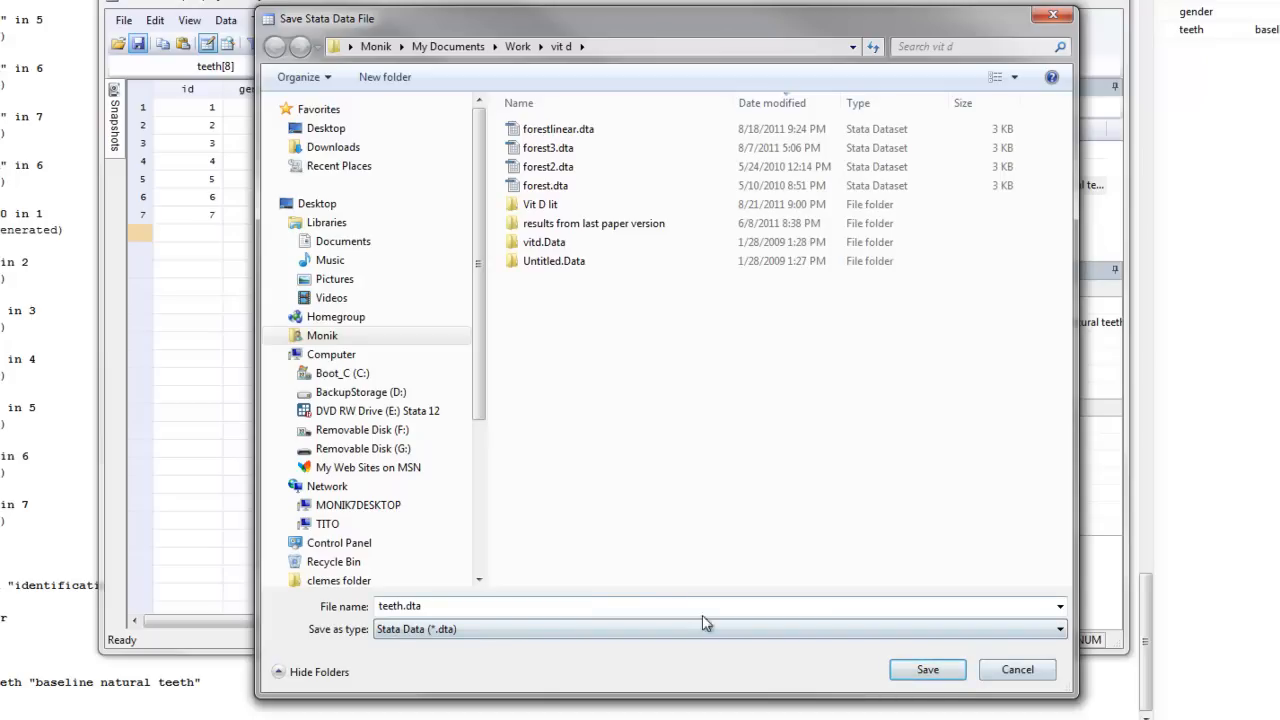
{"action": "left_click", "coordinate": [942, 670]}
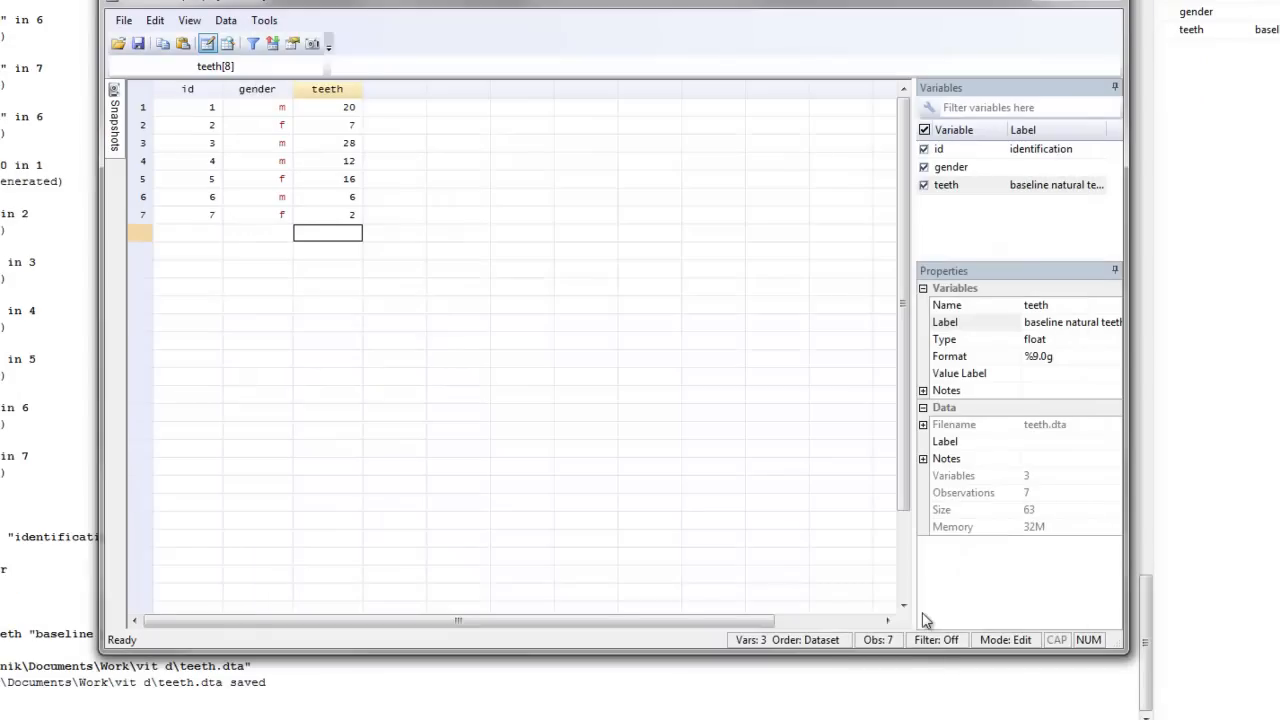